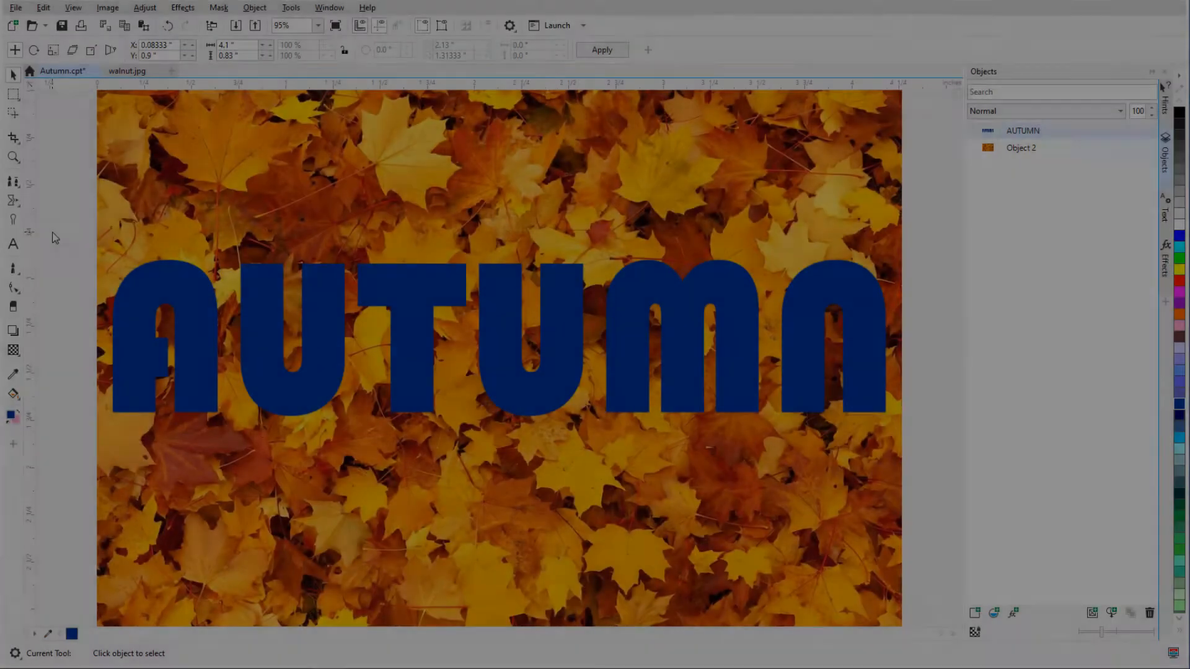
Convert the AUTUMN lettering into a mask and open the seashell beach photo
click(13, 243)
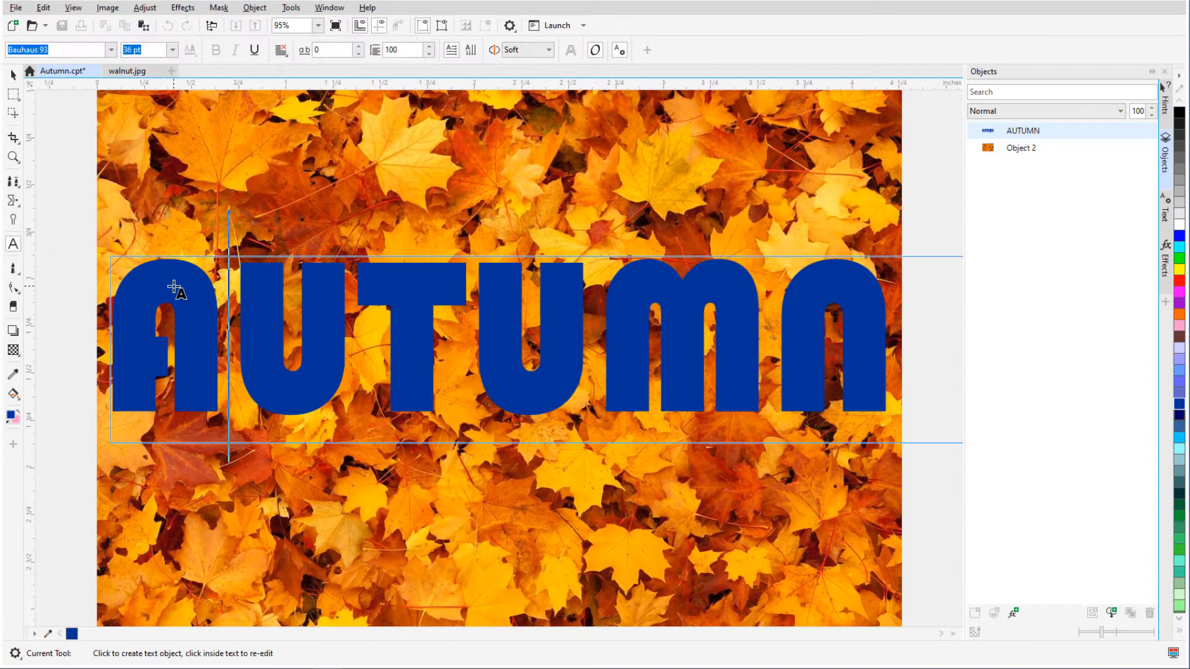
mouse_move(570, 49)
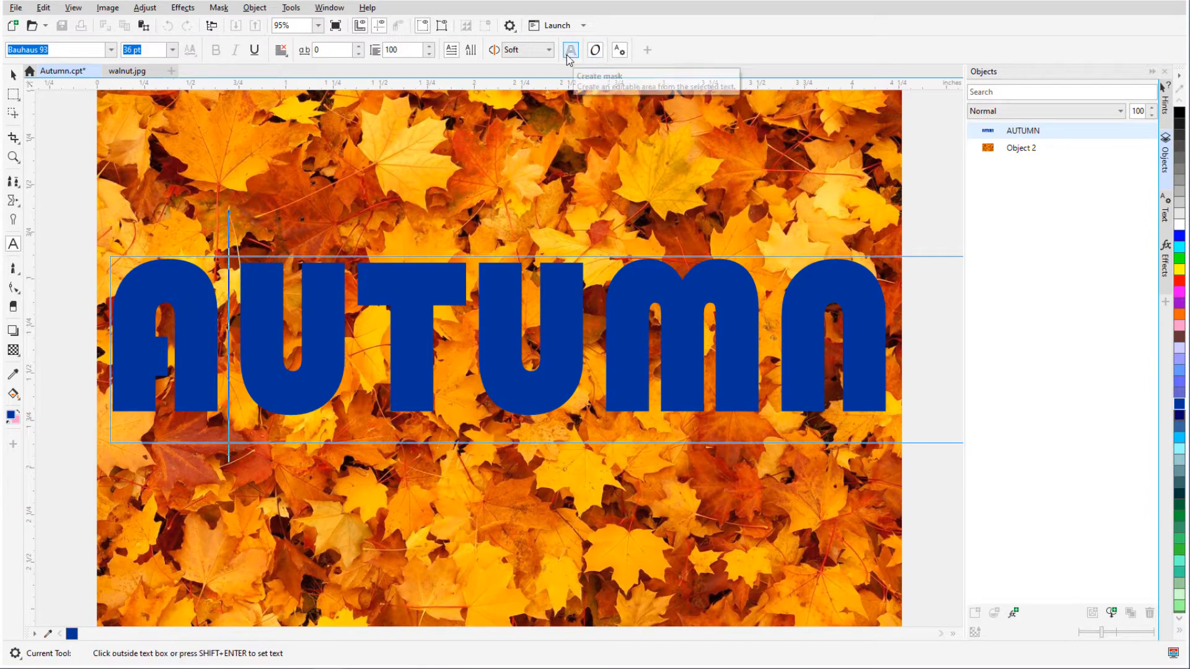
click(219, 7)
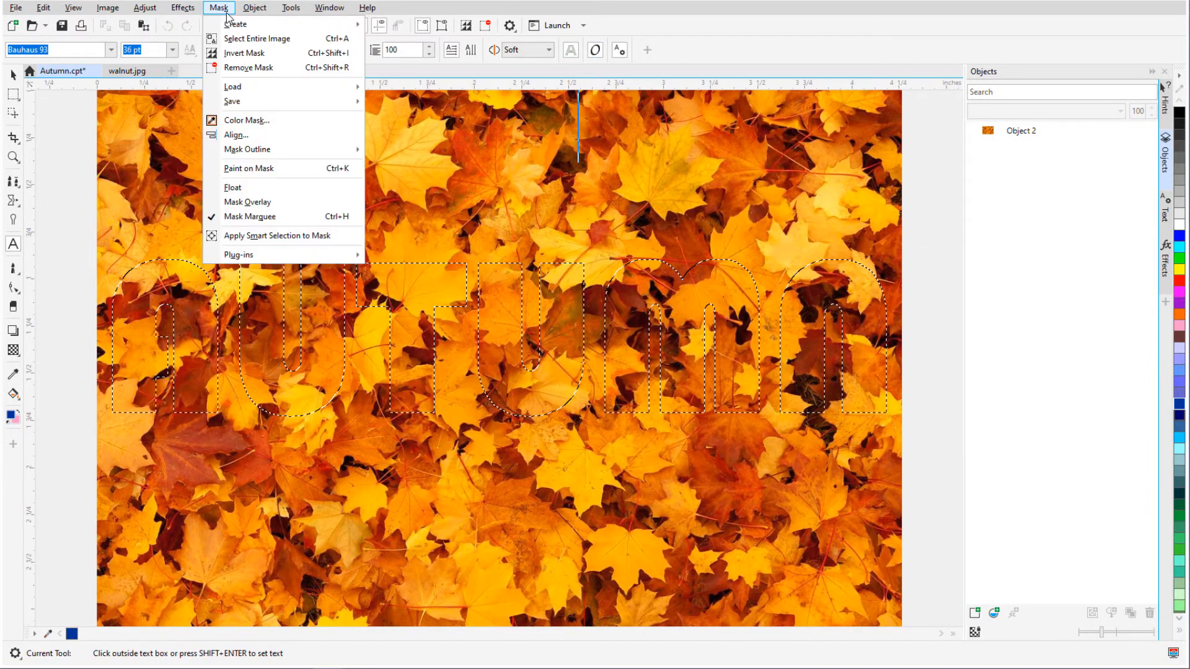
click(248, 67)
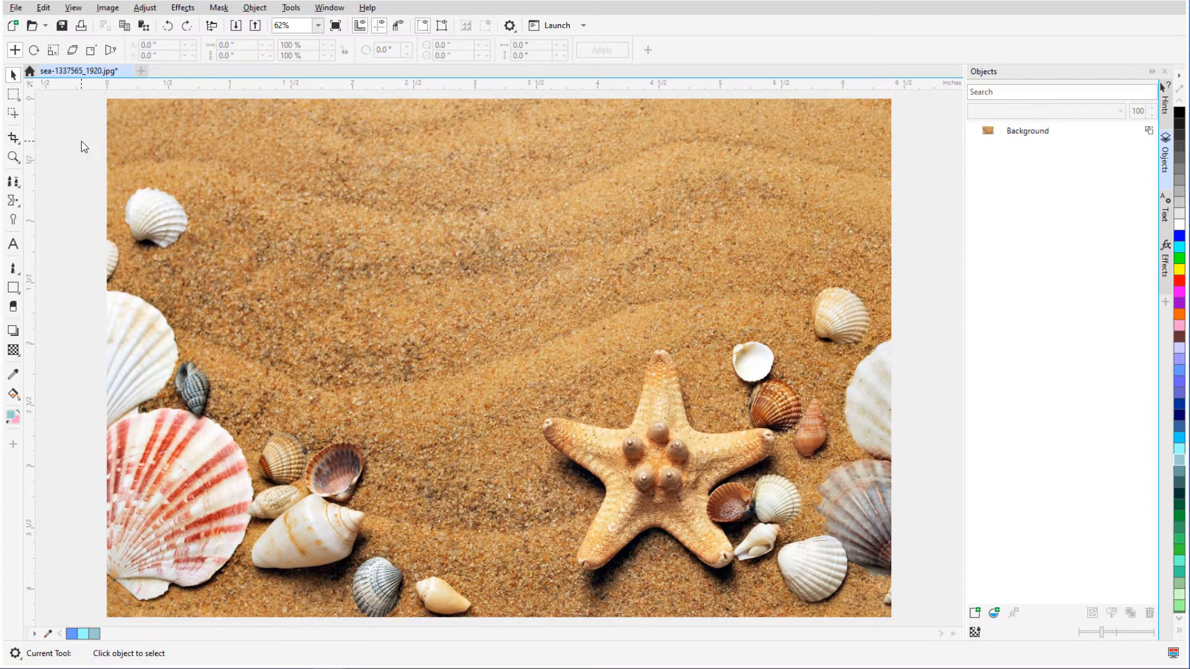
mouse_move(70, 237)
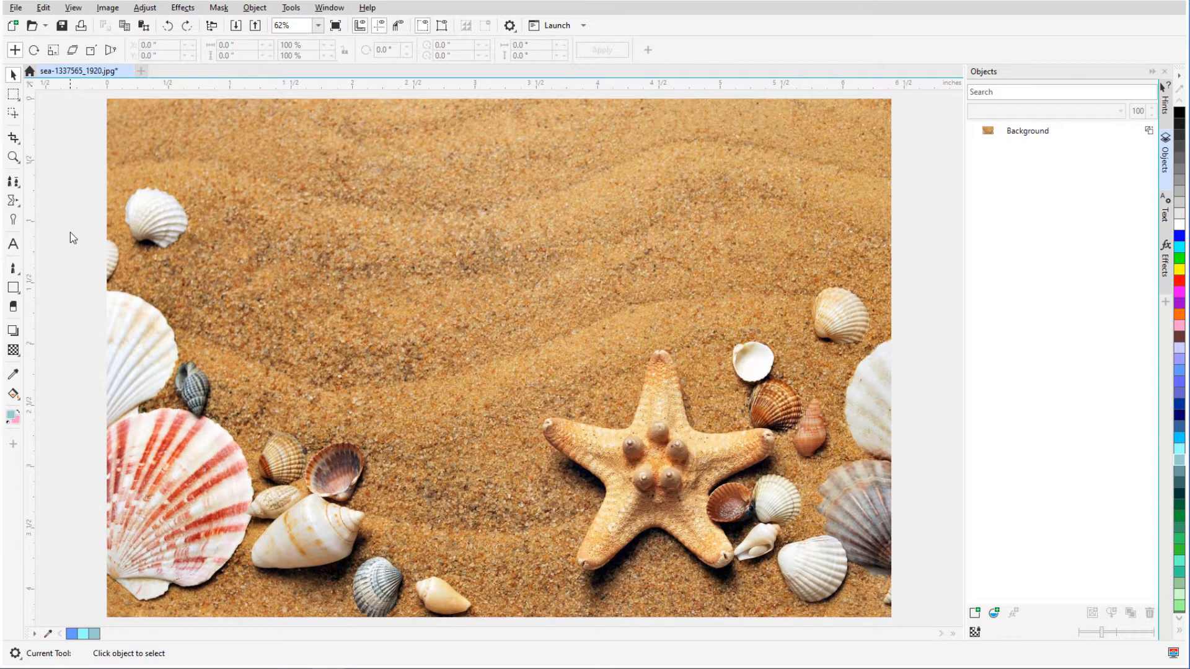
Set the Text tool font to Ravie at 36 pt by searching 'ra'
click(13, 244)
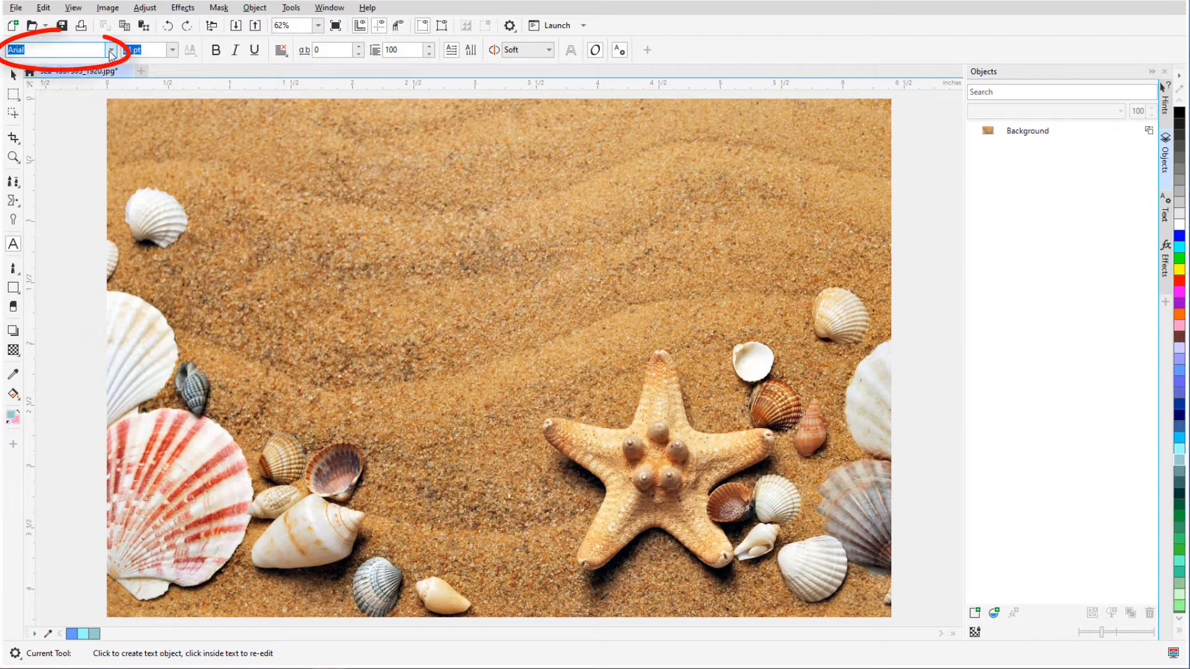
click(110, 50)
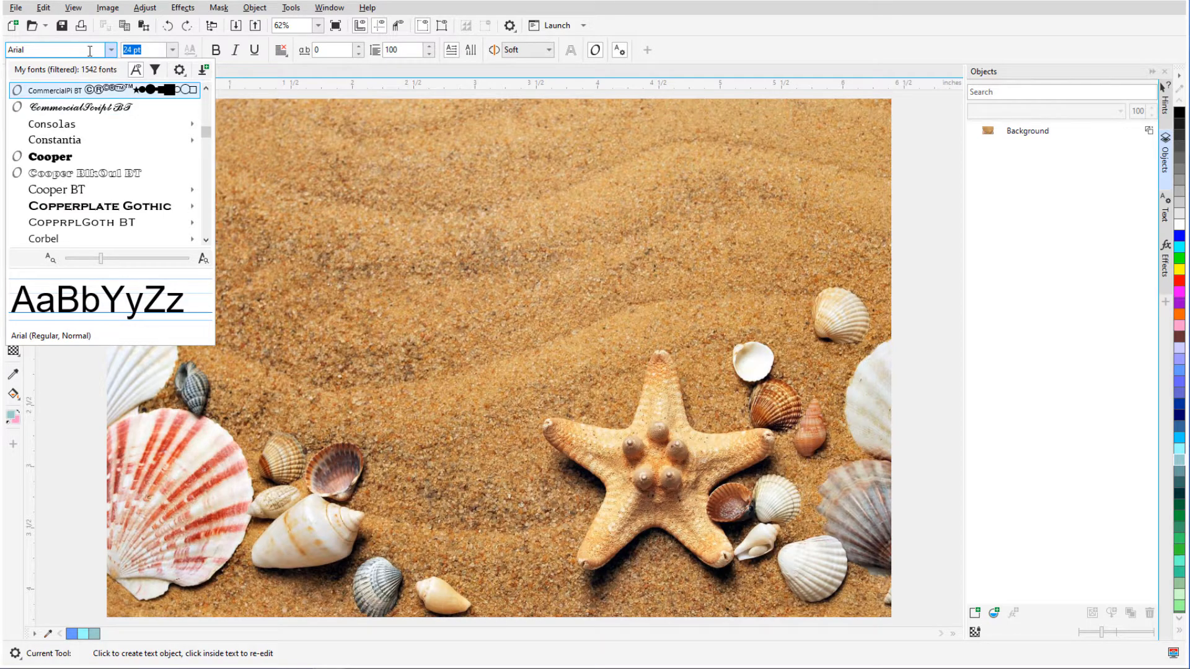
text(rav)
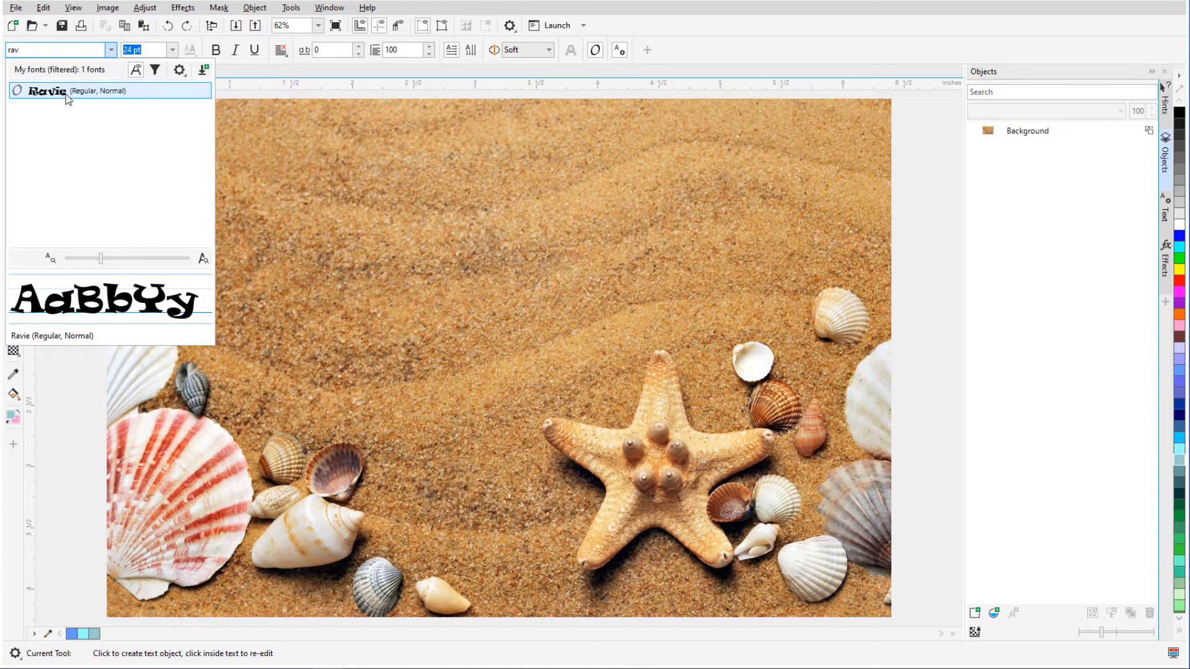
click(172, 50)
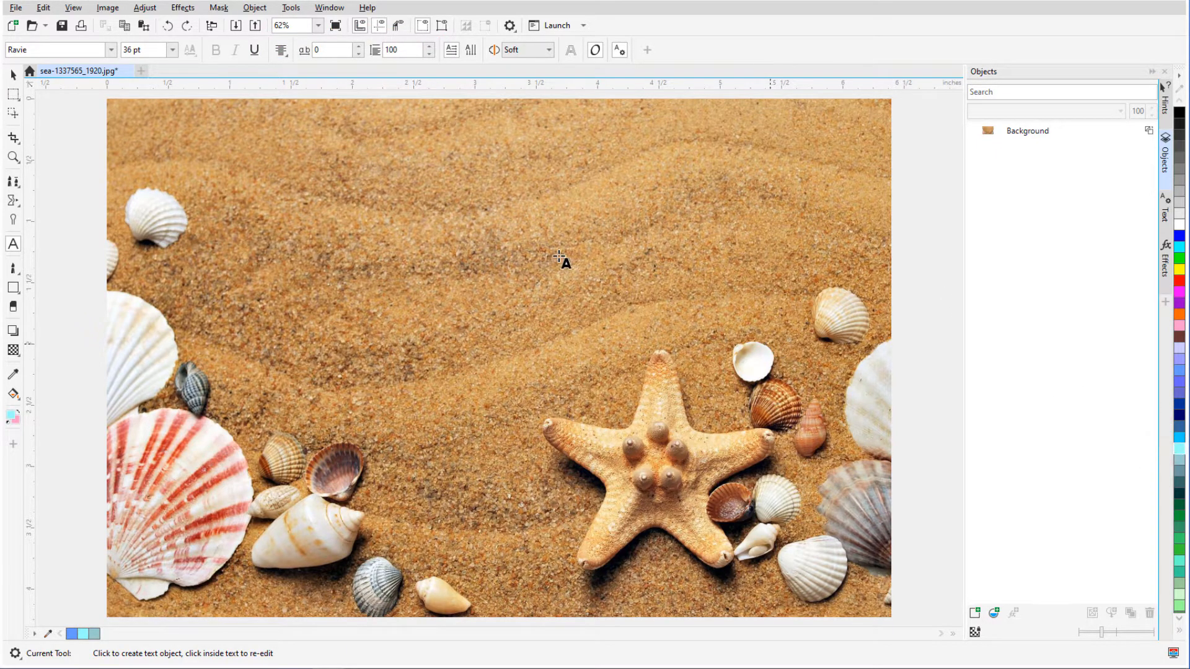
Type a two-line title 'Summer' / 'Memories' in the upper sand
click(482, 228)
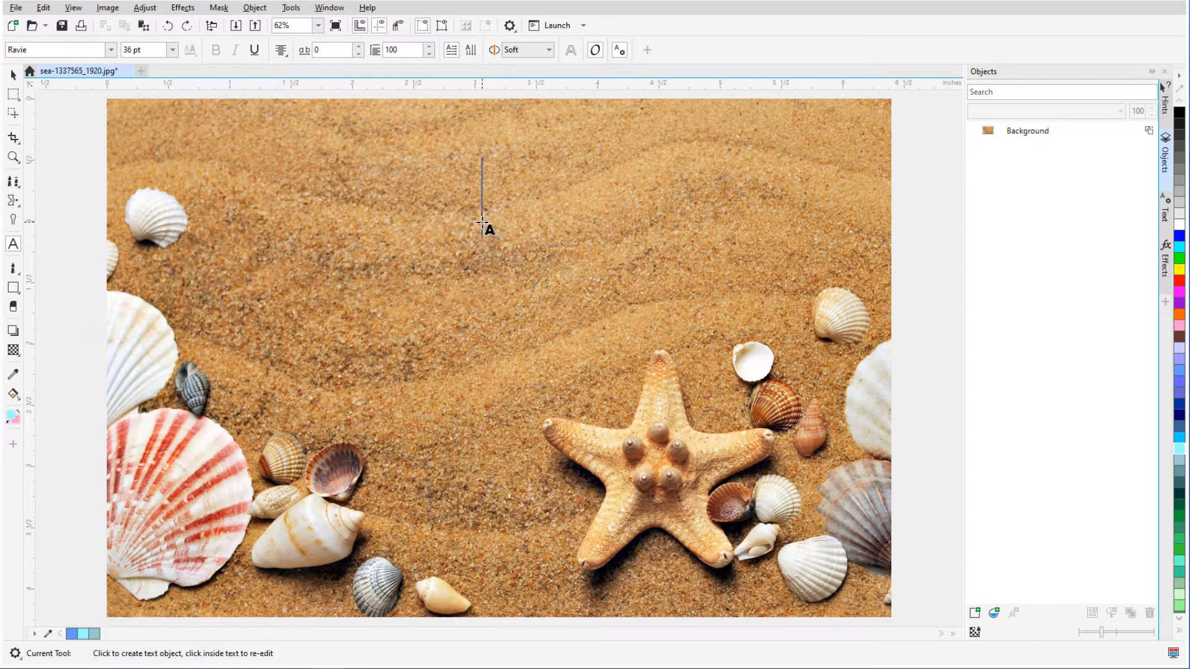
text(Summer)
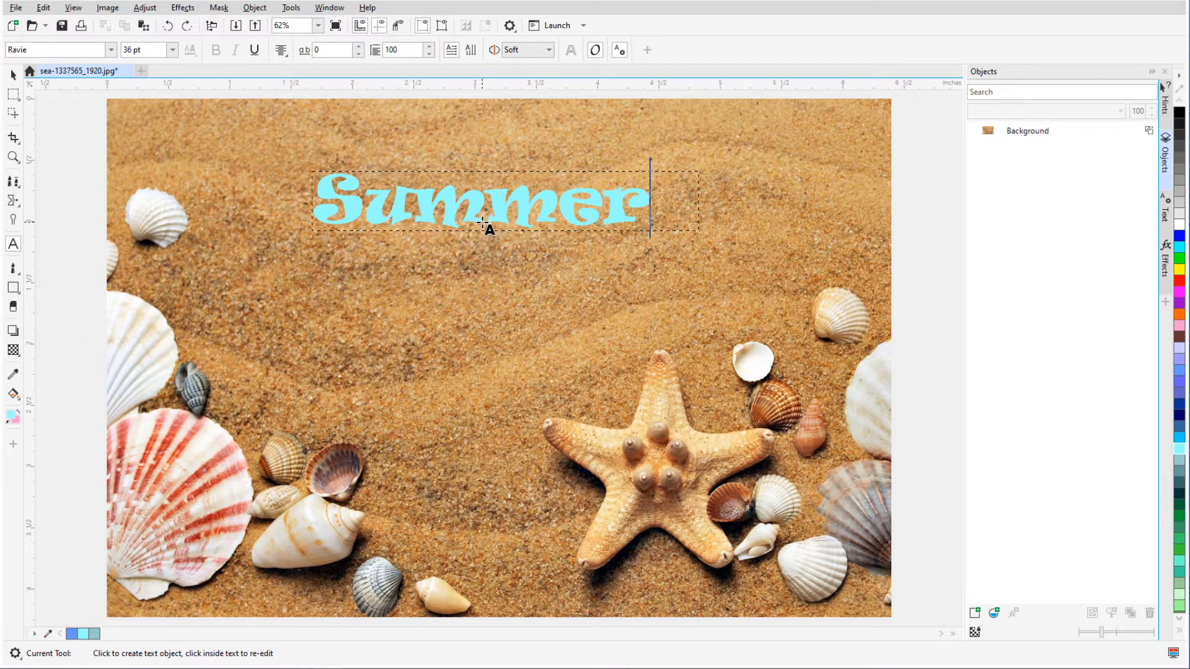
text(Memories!)
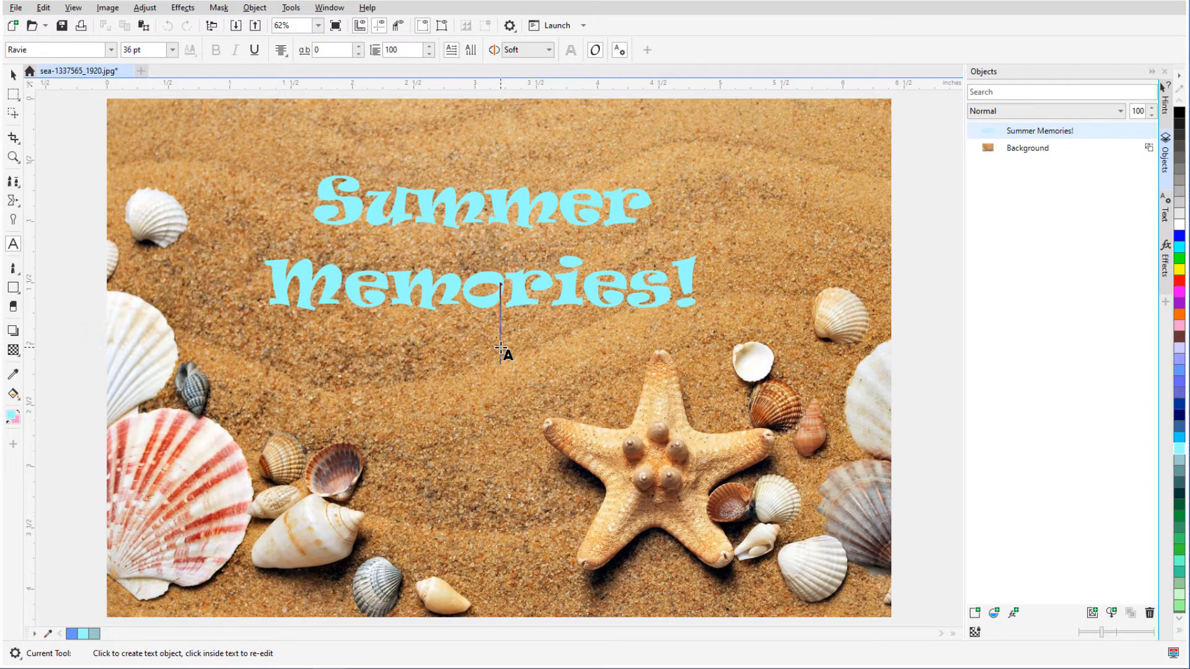
Change the second line to 'Adventures!' in white Broadway 40 pt
click(486, 212)
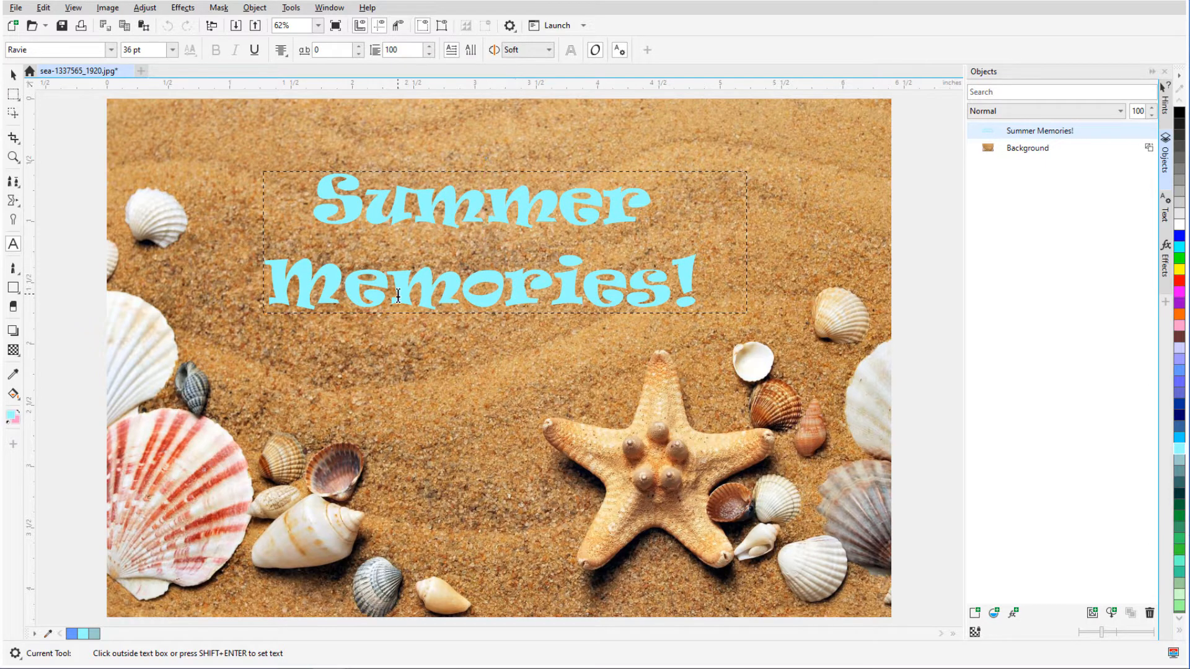
text(Adventure)
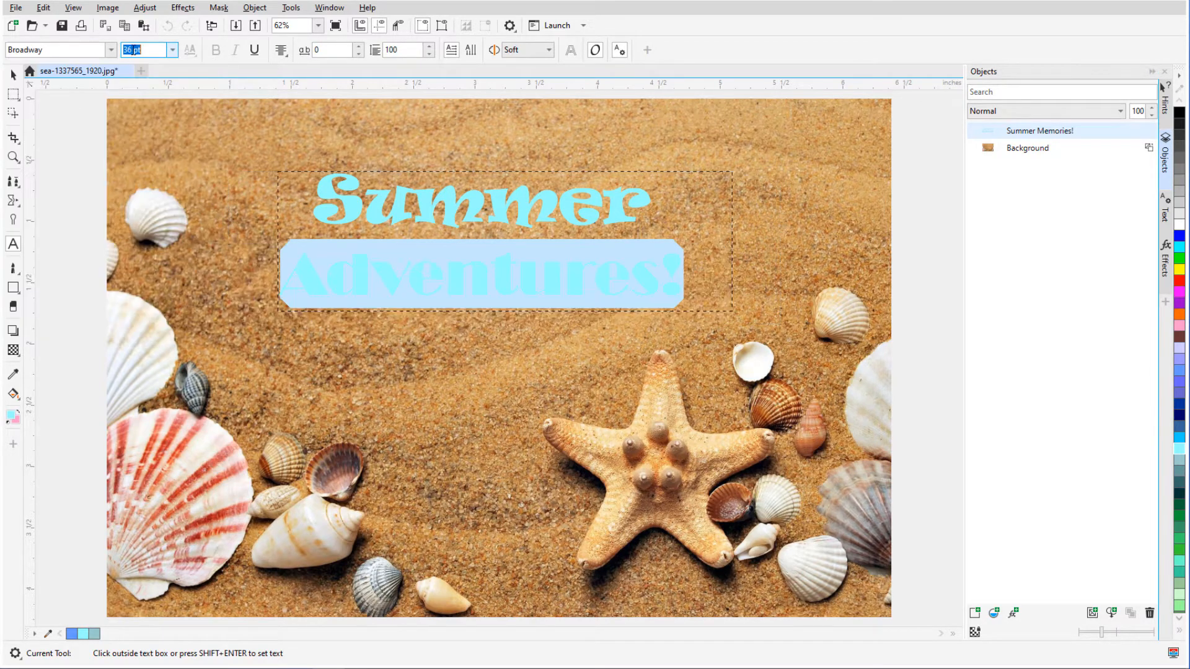
text(40 pt)
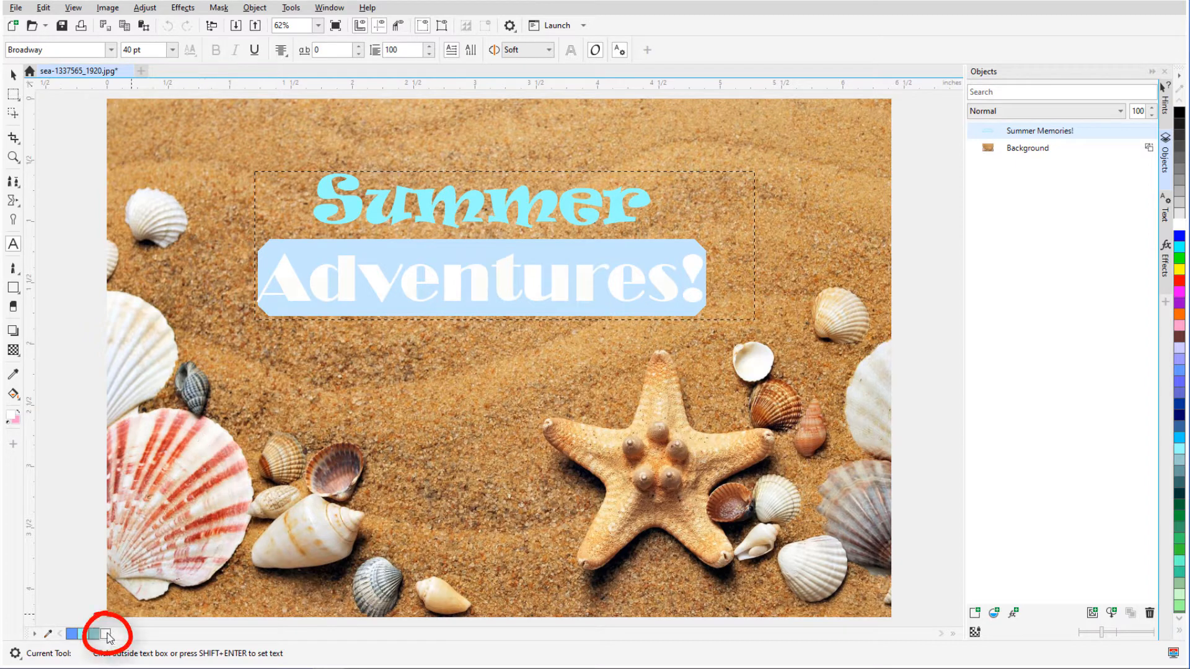
click(410, 383)
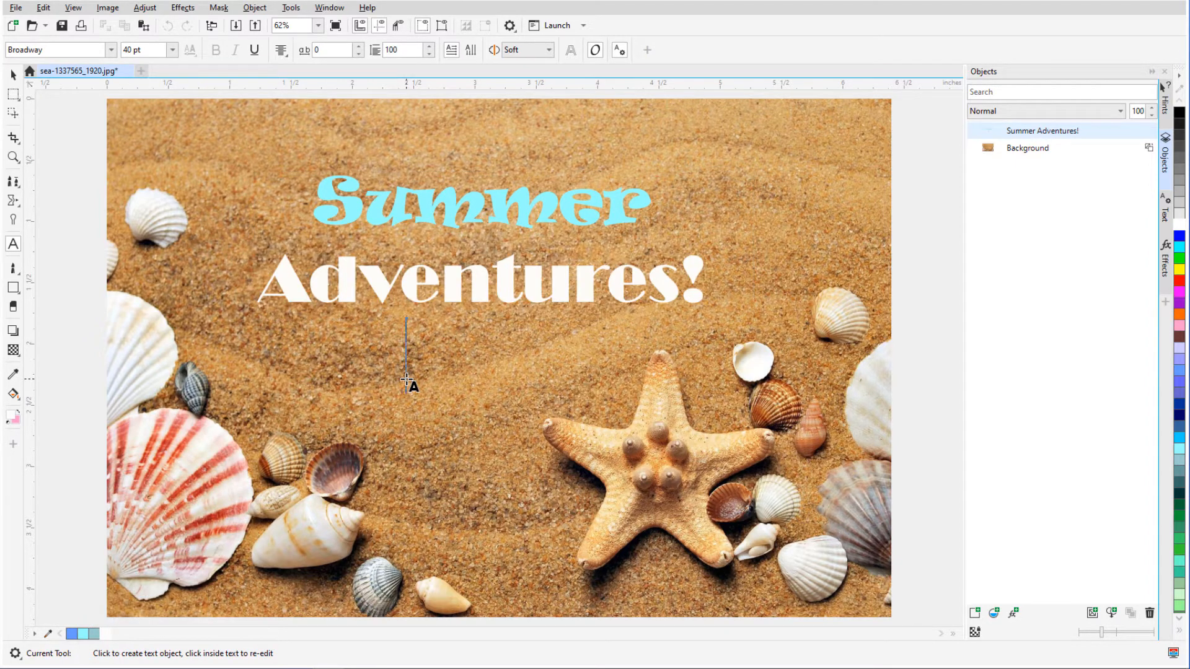
Scale up the Summer Adventures! title by dragging its corner handle, and apply
click(13, 75)
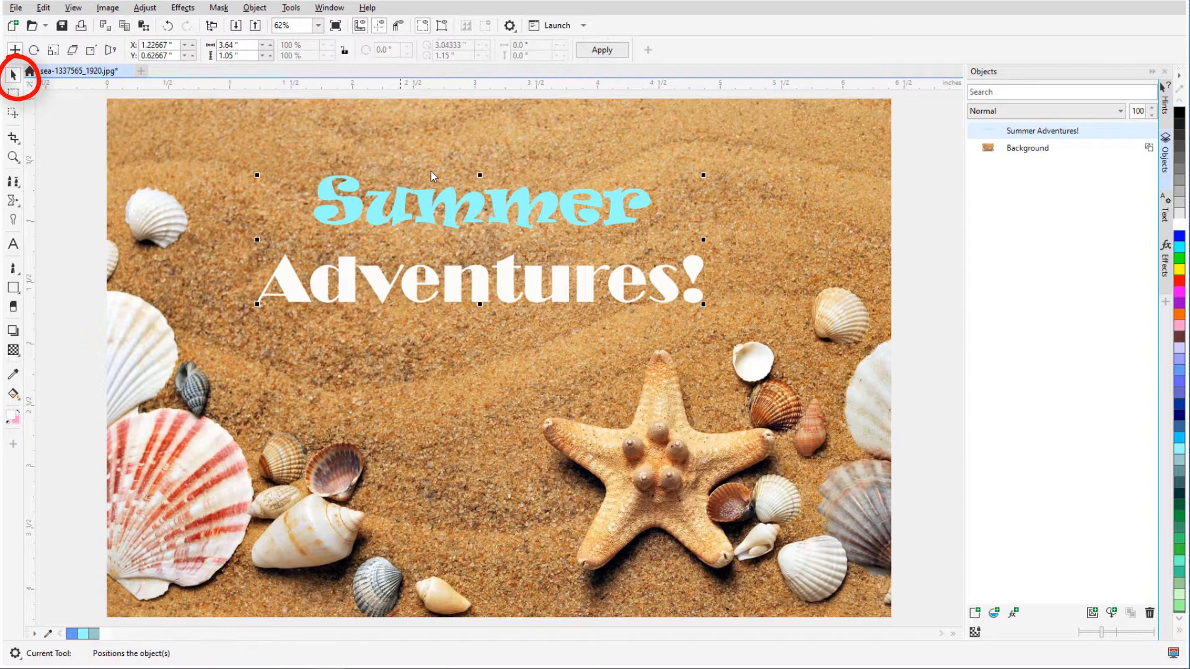
drag(480, 239, 430, 206)
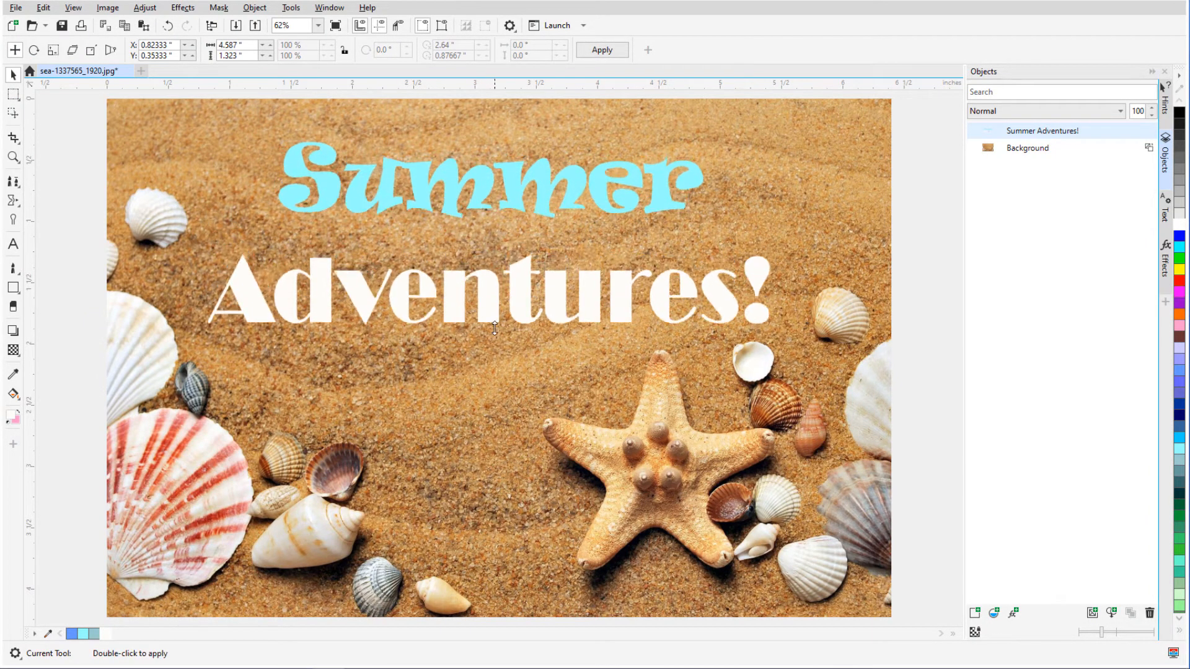
click(13, 330)
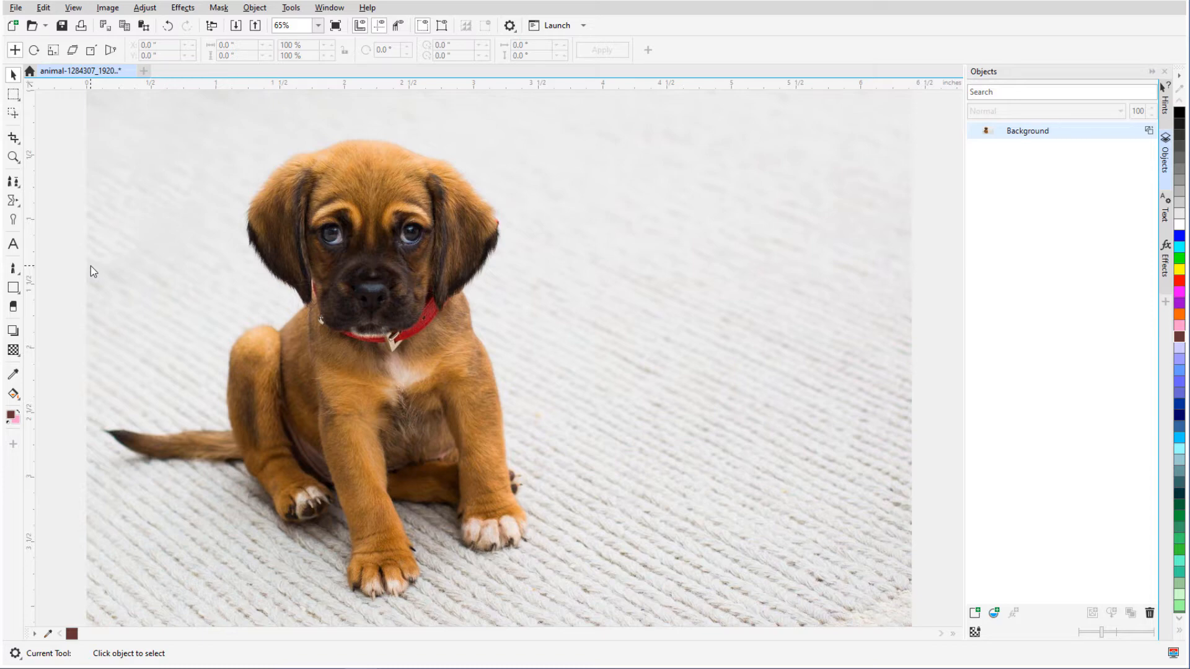
Type COOPER beside the puppy in Decovar Alpha 48 pt, found via font filter
click(13, 244)
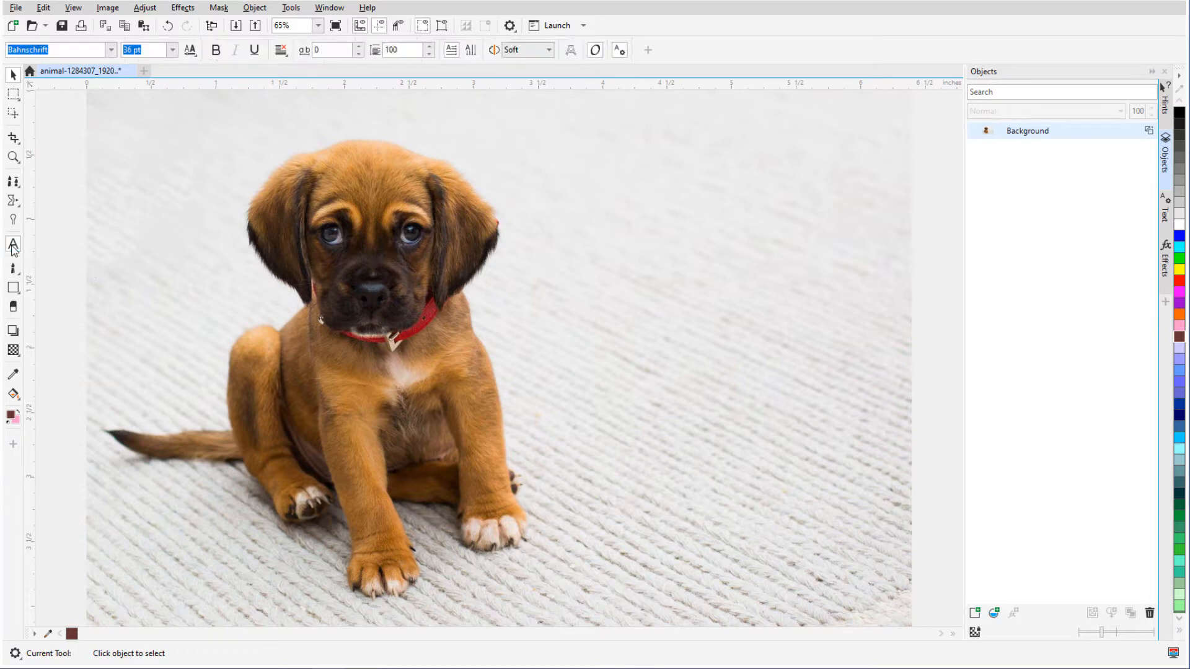
click(110, 50)
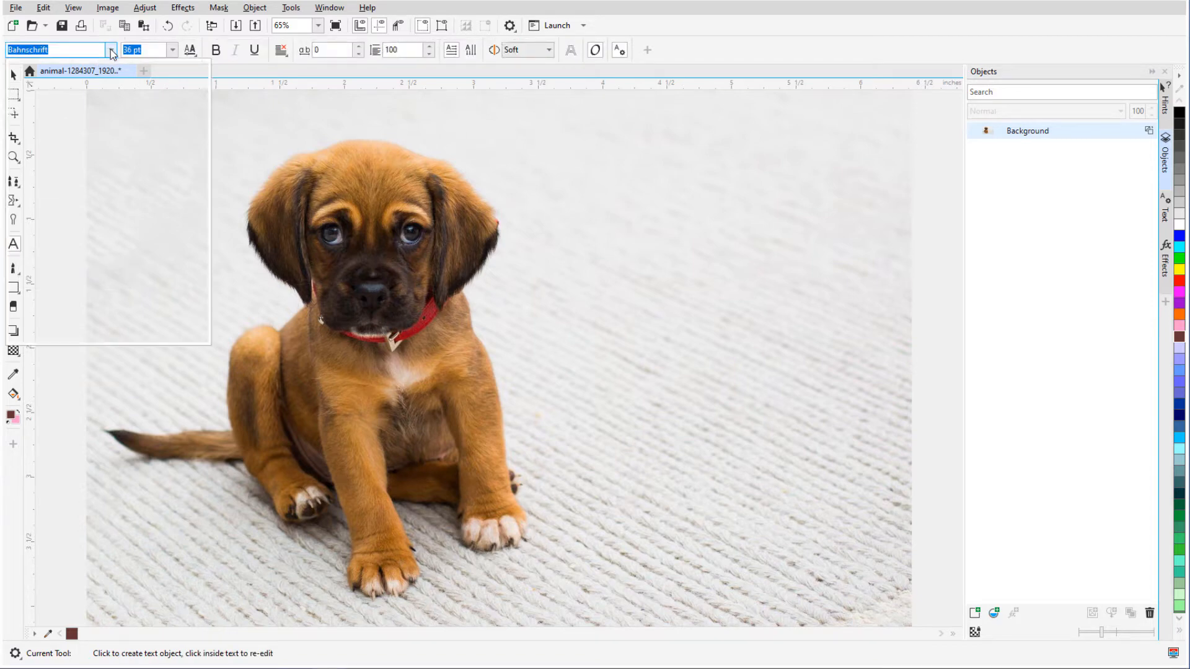
click(111, 49)
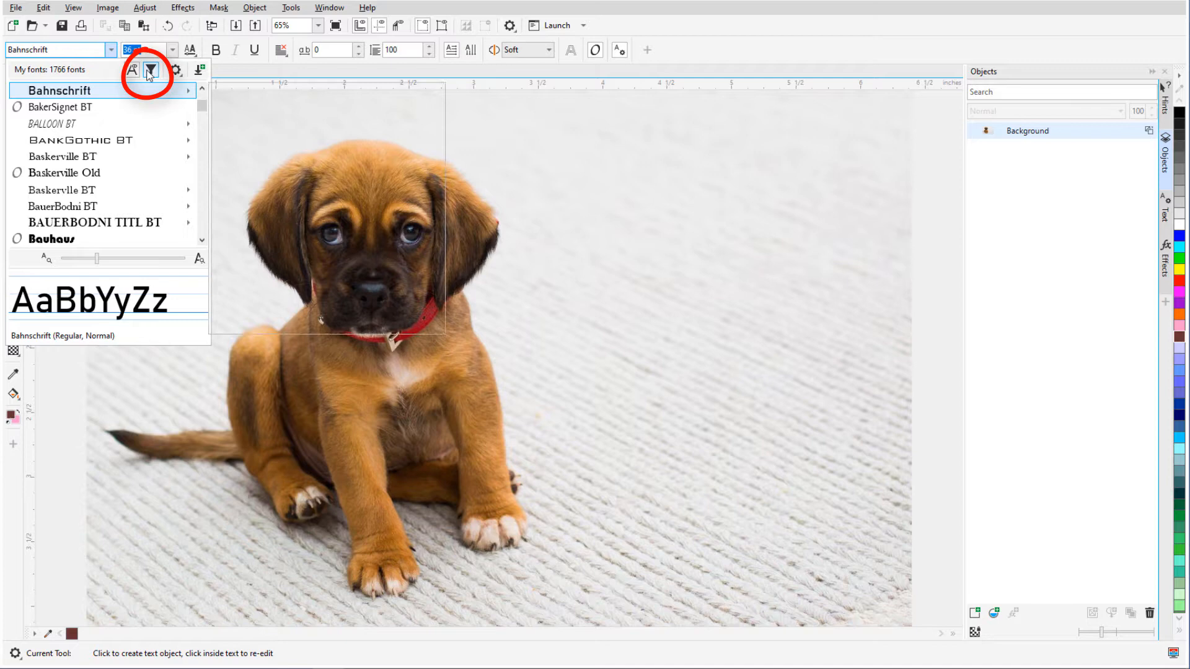
click(124, 69)
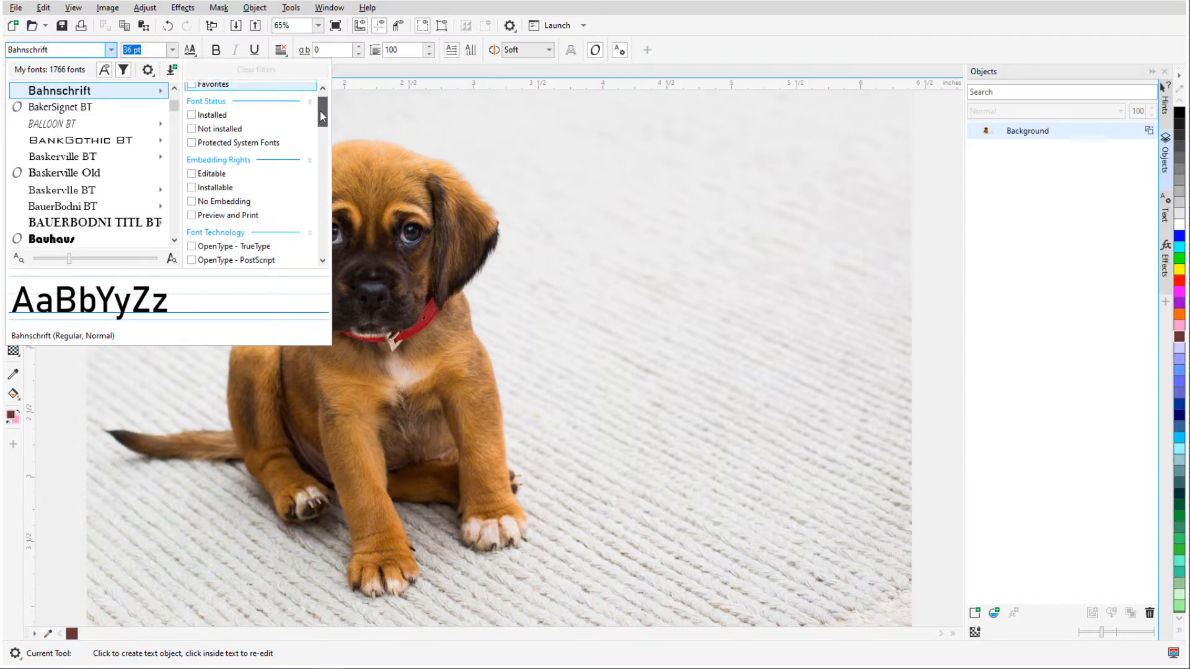
click(193, 196)
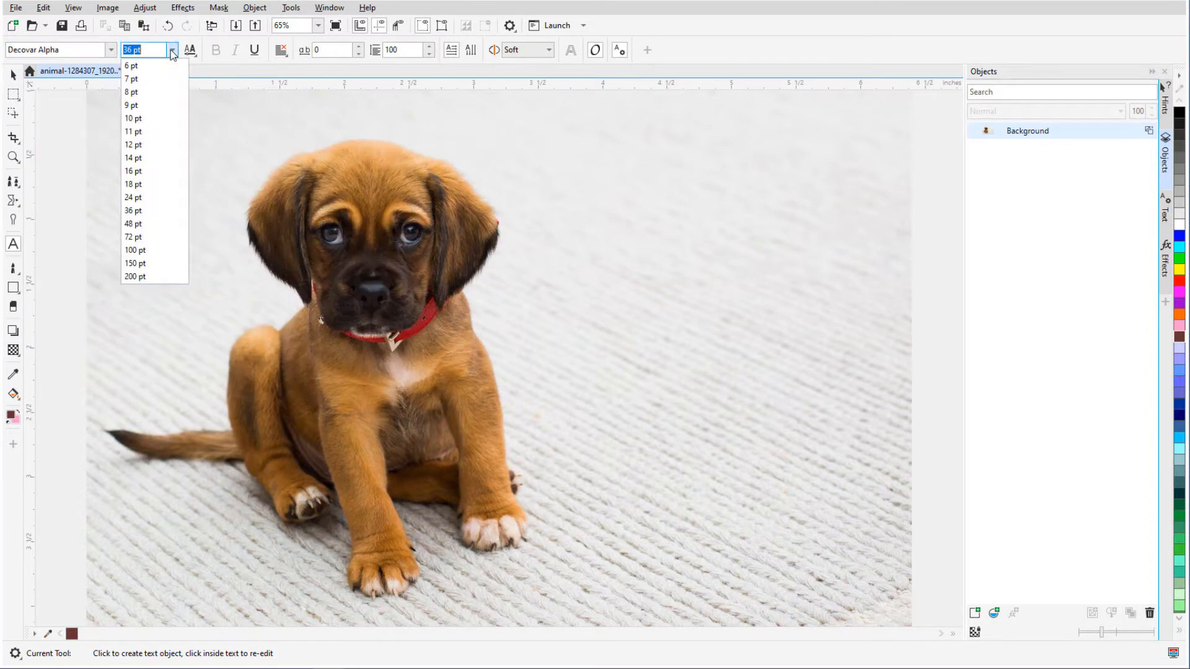
click(133, 223)
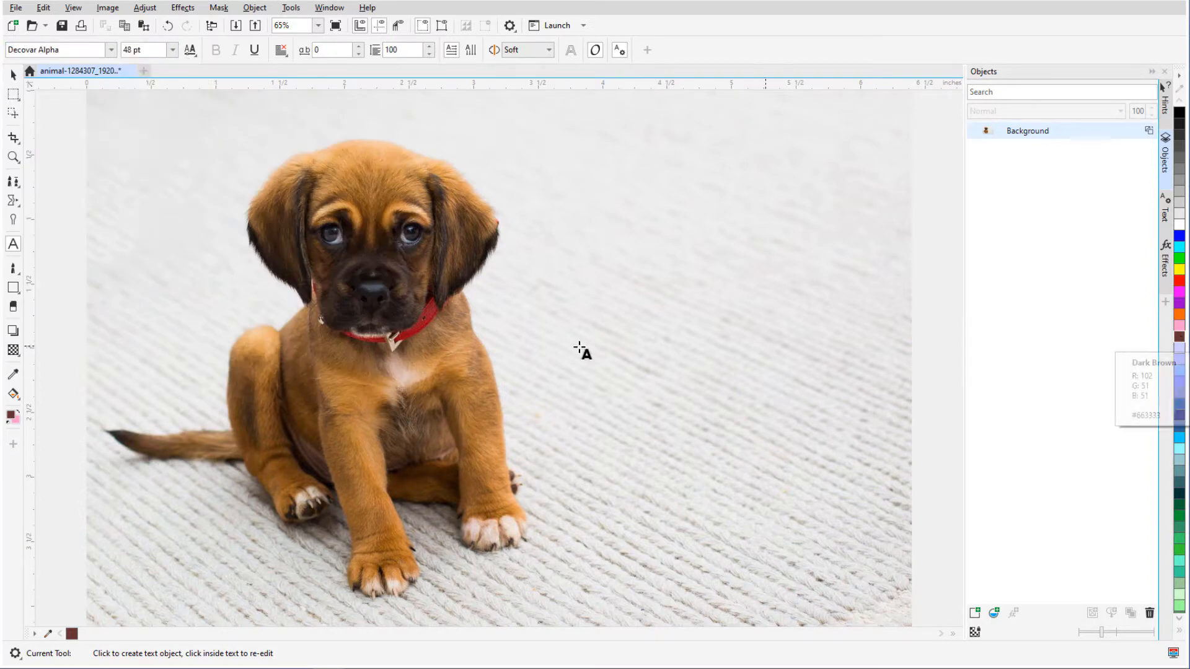
text(COOPER)
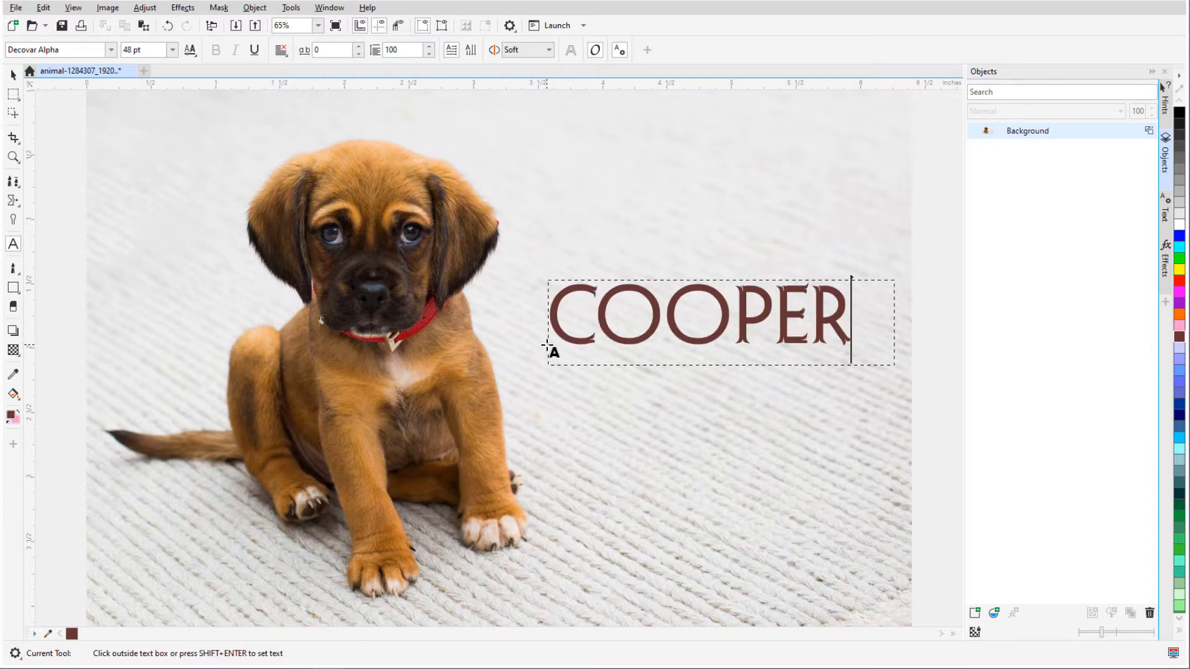
Adjust COOPER's variable font Inline, Flared and Weight axes for a bolder stencil look
key(ctrl+a)
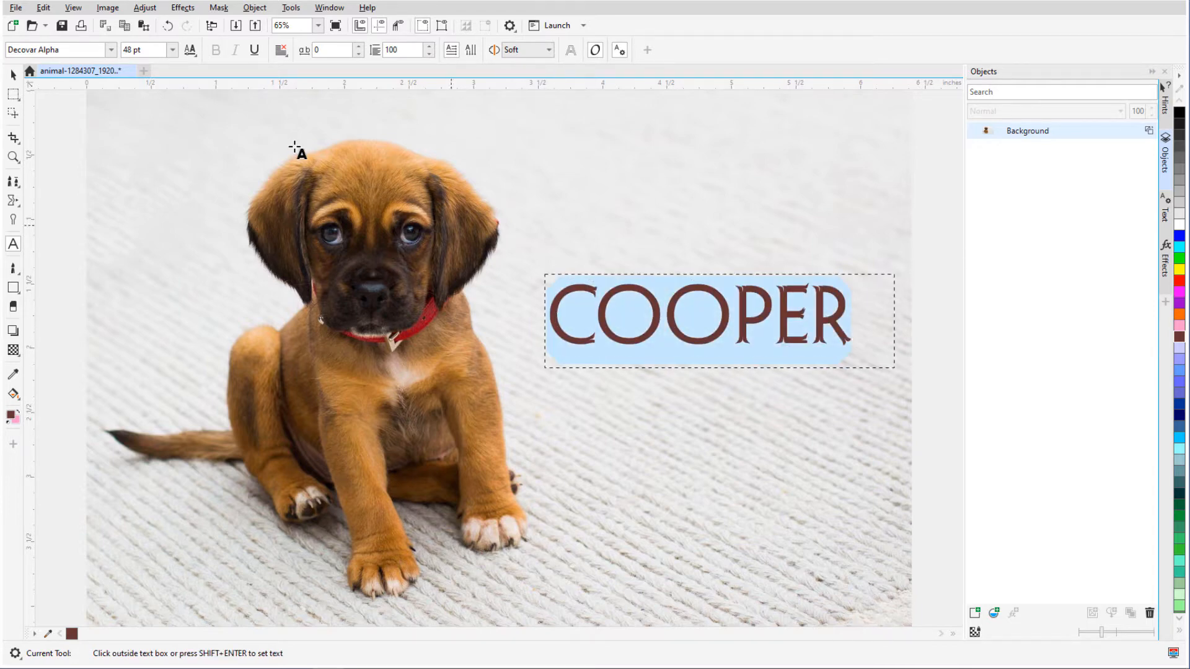
click(189, 51)
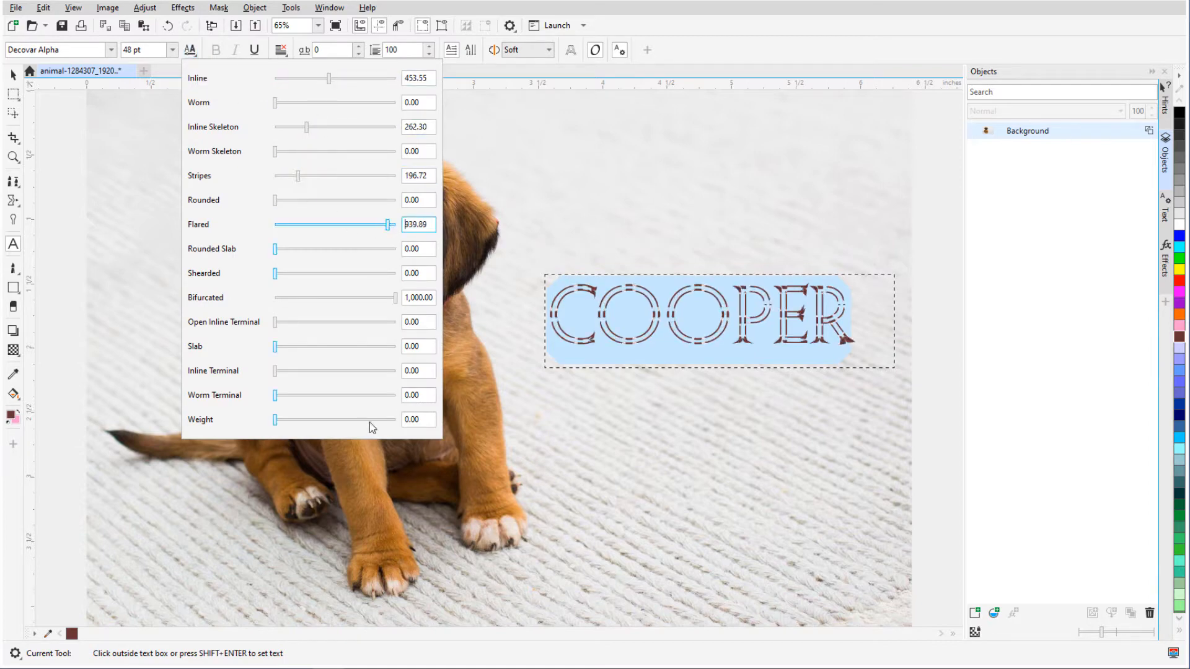
click(516, 443)
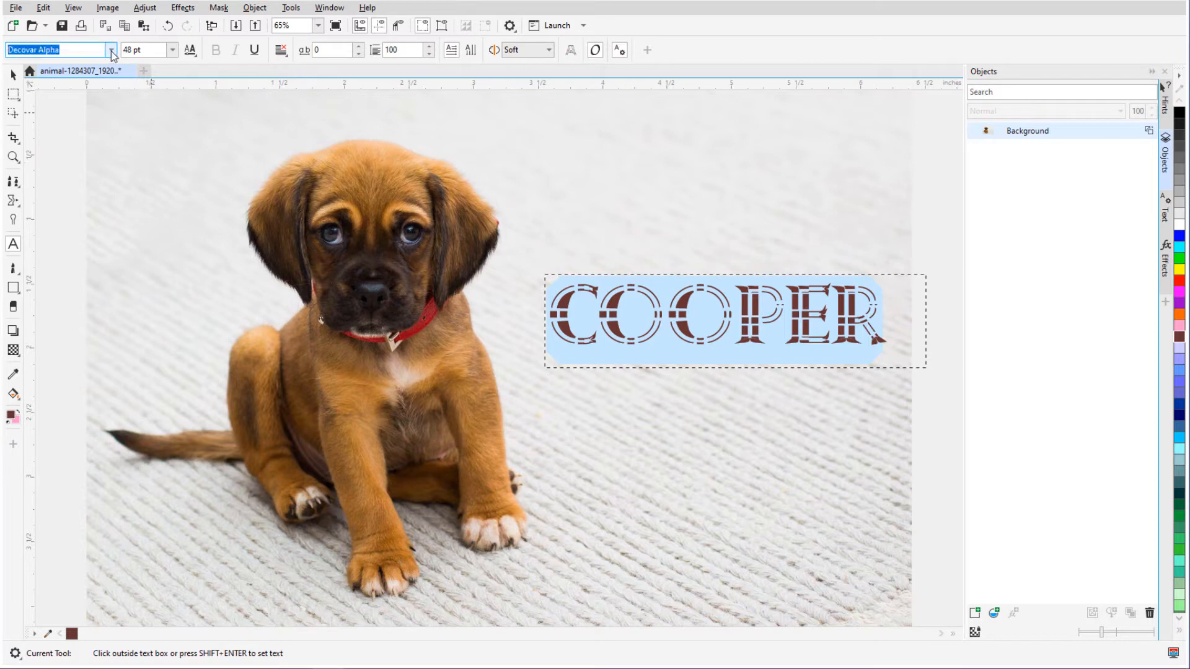
Switch COOPER to Impact and apply OpenType Stylistic Set 2
click(111, 50)
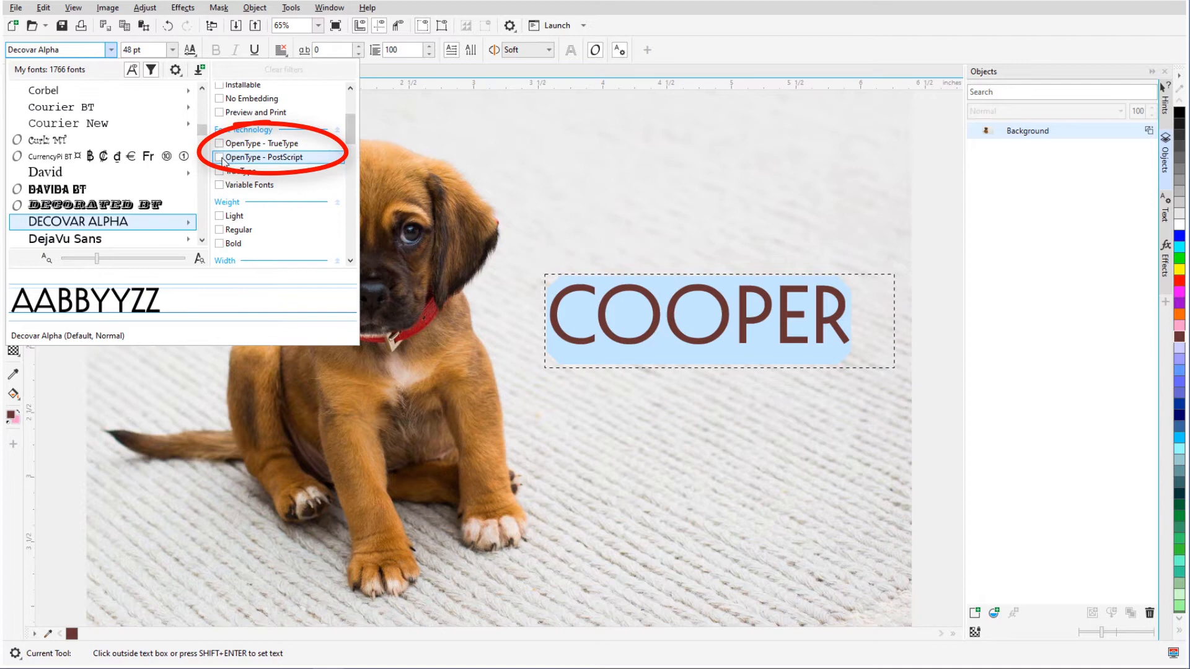
text(imp)
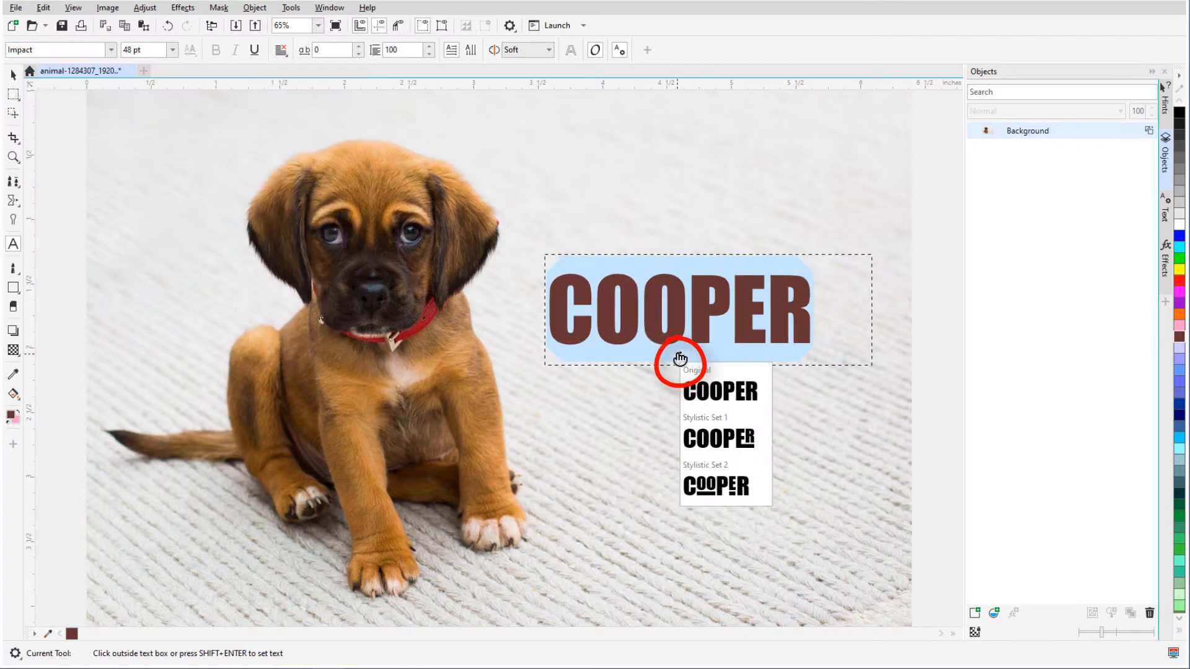
click(713, 486)
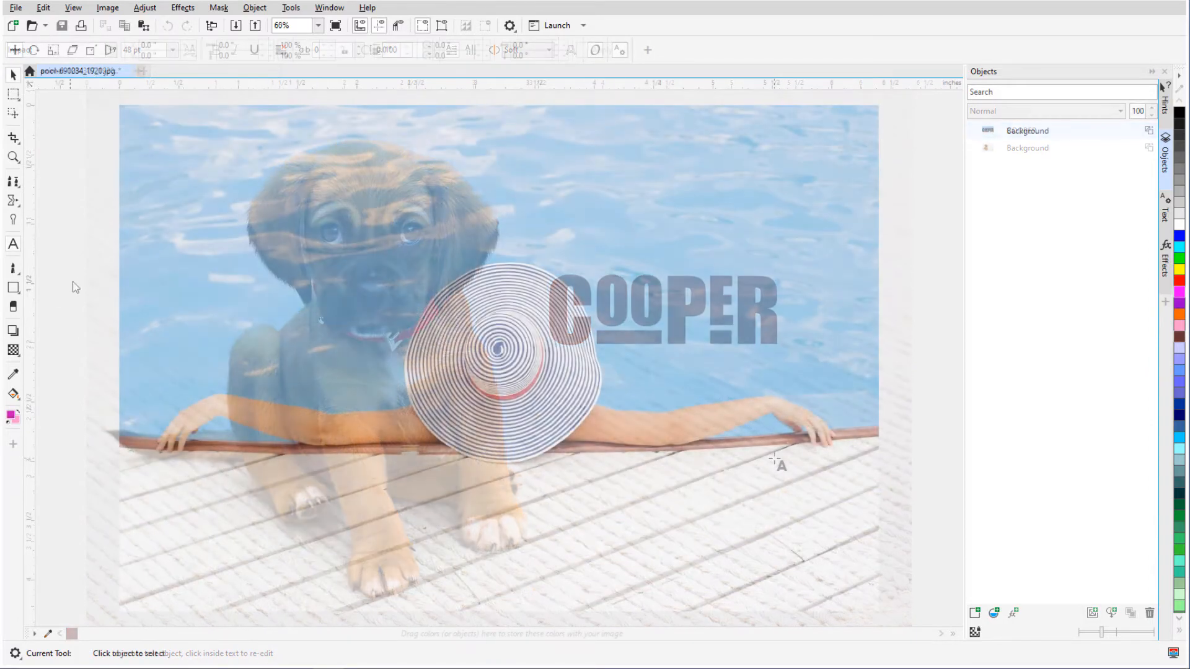
Draw a freeform curve over the hat and place text on it
click(13, 287)
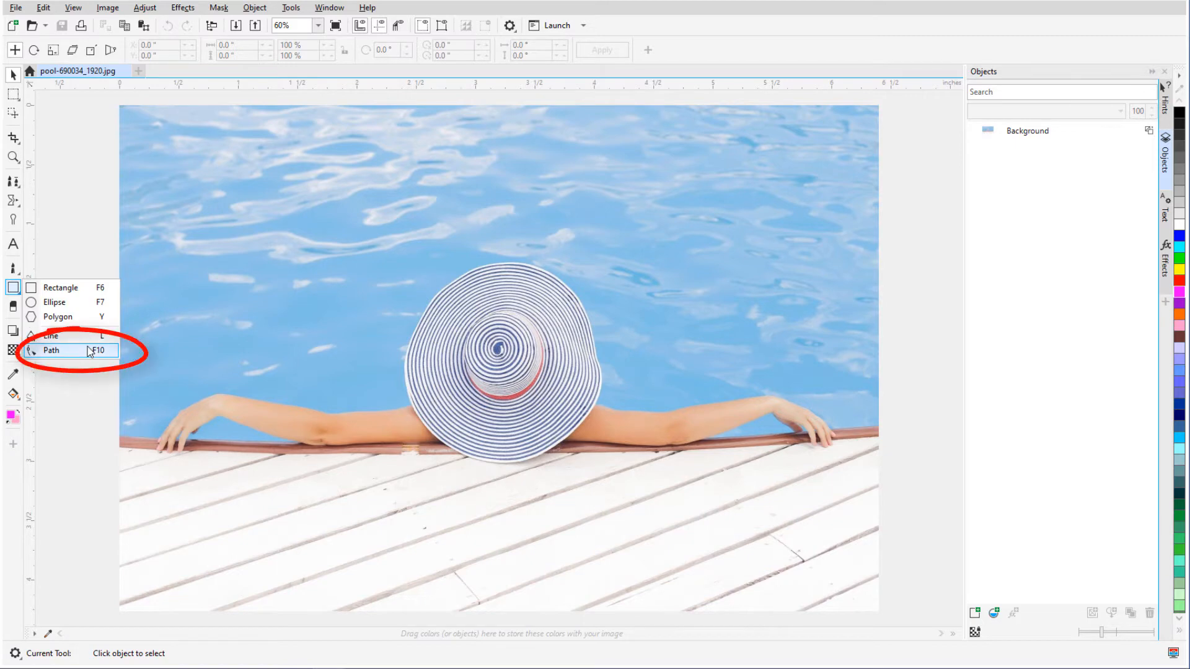
click(52, 350)
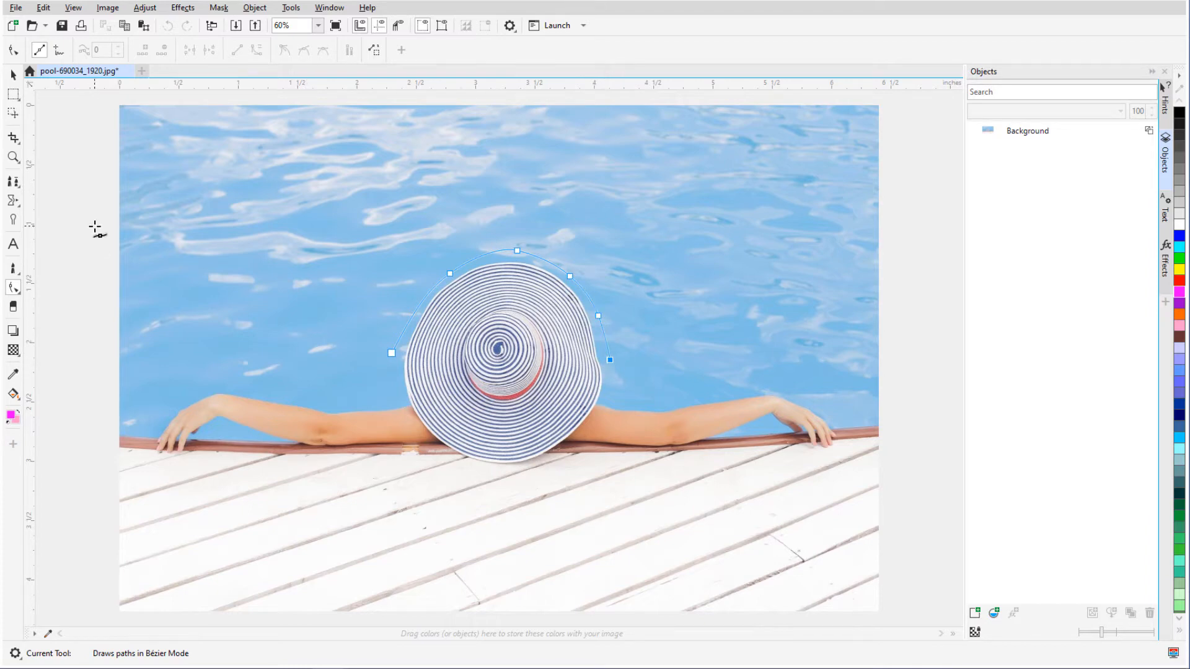
click(13, 244)
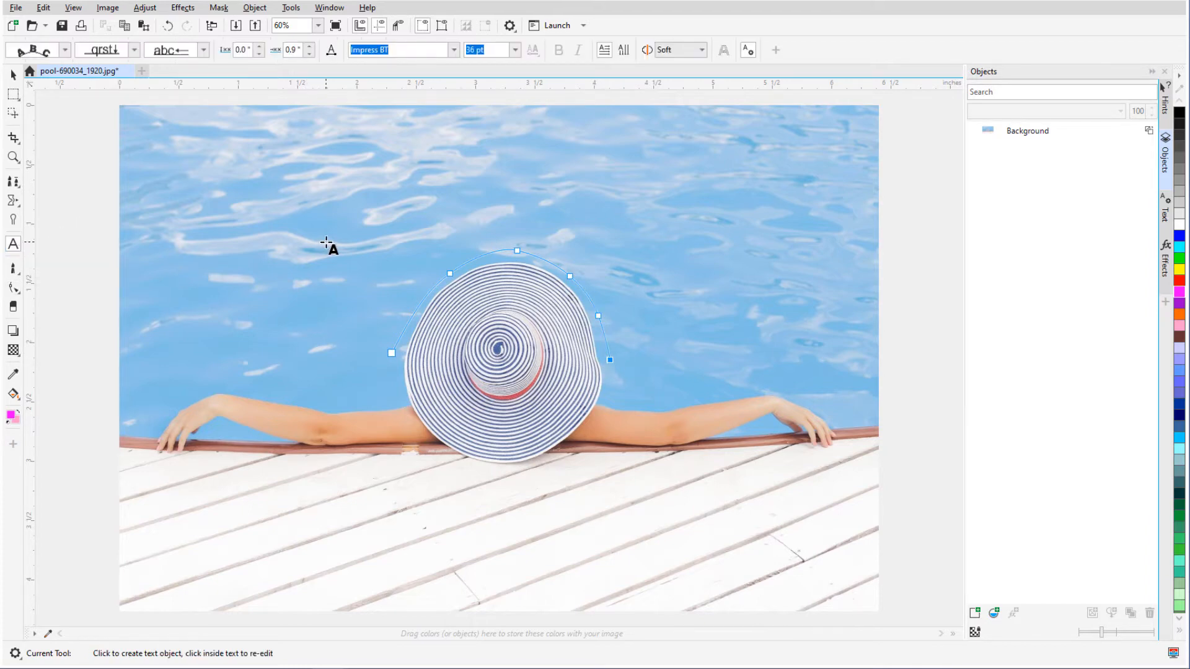
mouse_move(420, 297)
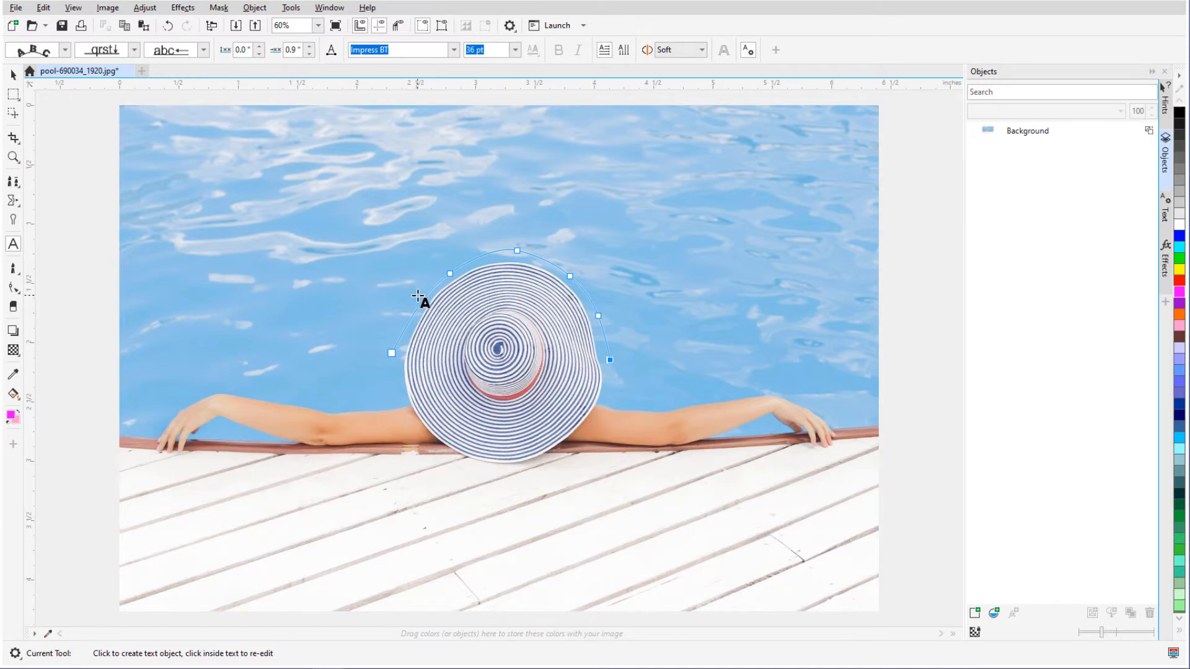
mouse_move(421, 302)
text(relaxing...)
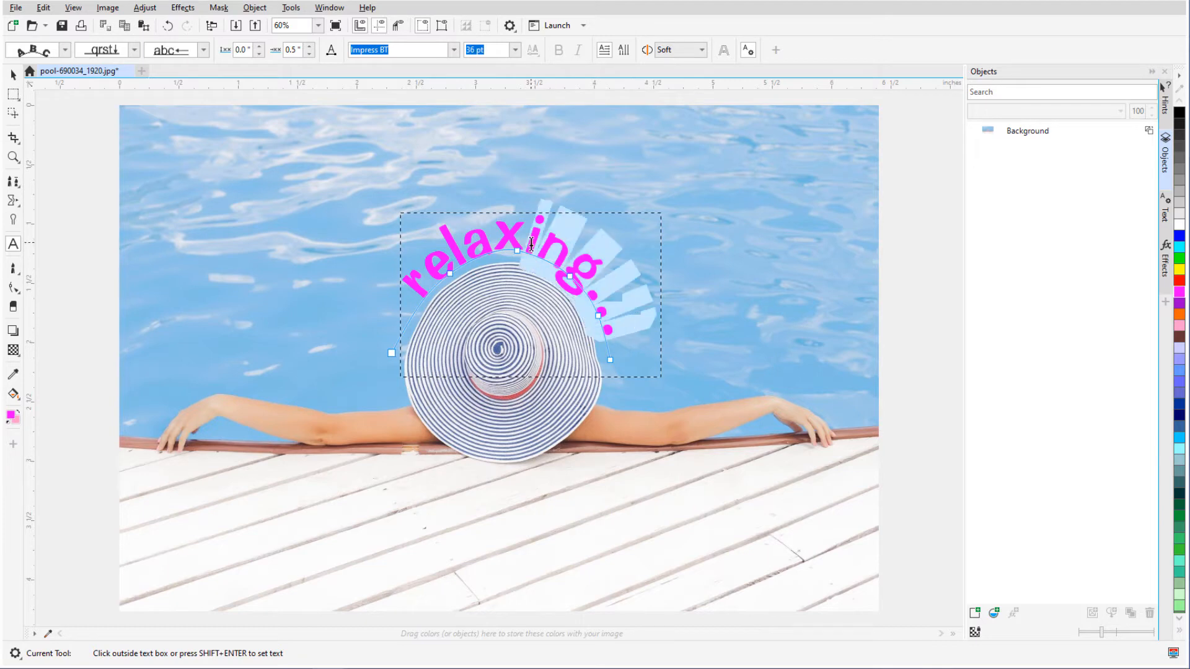
Tune the relaxing... text's distance from the curve, offset and letter orientation
click(258, 47)
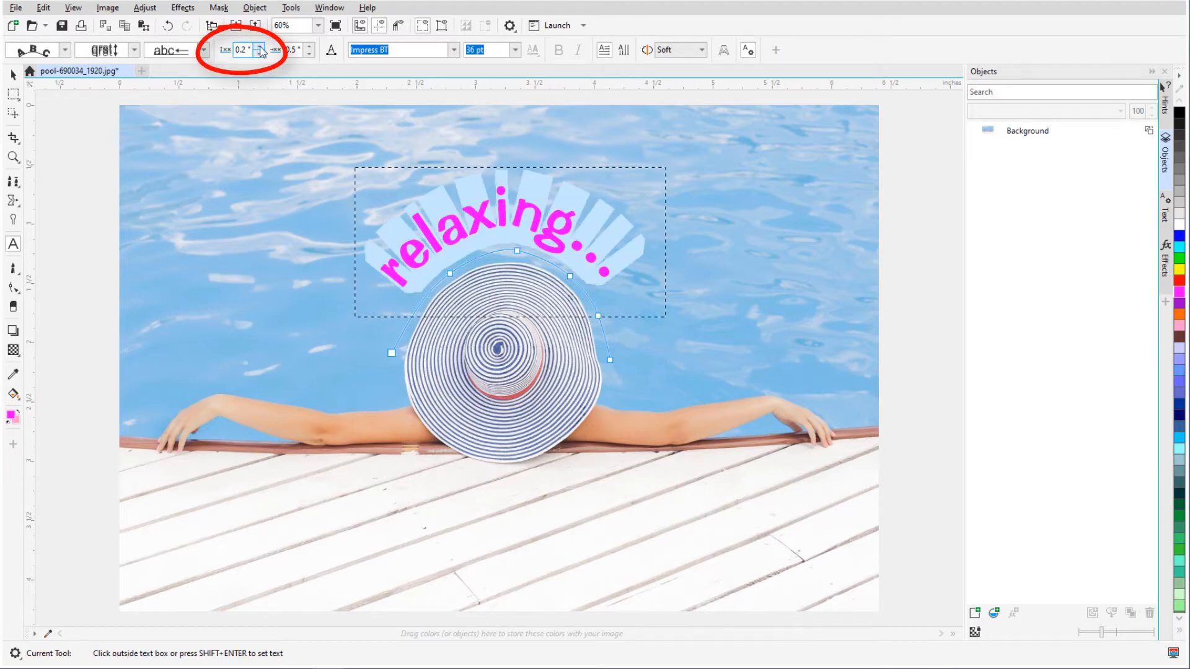
click(312, 53)
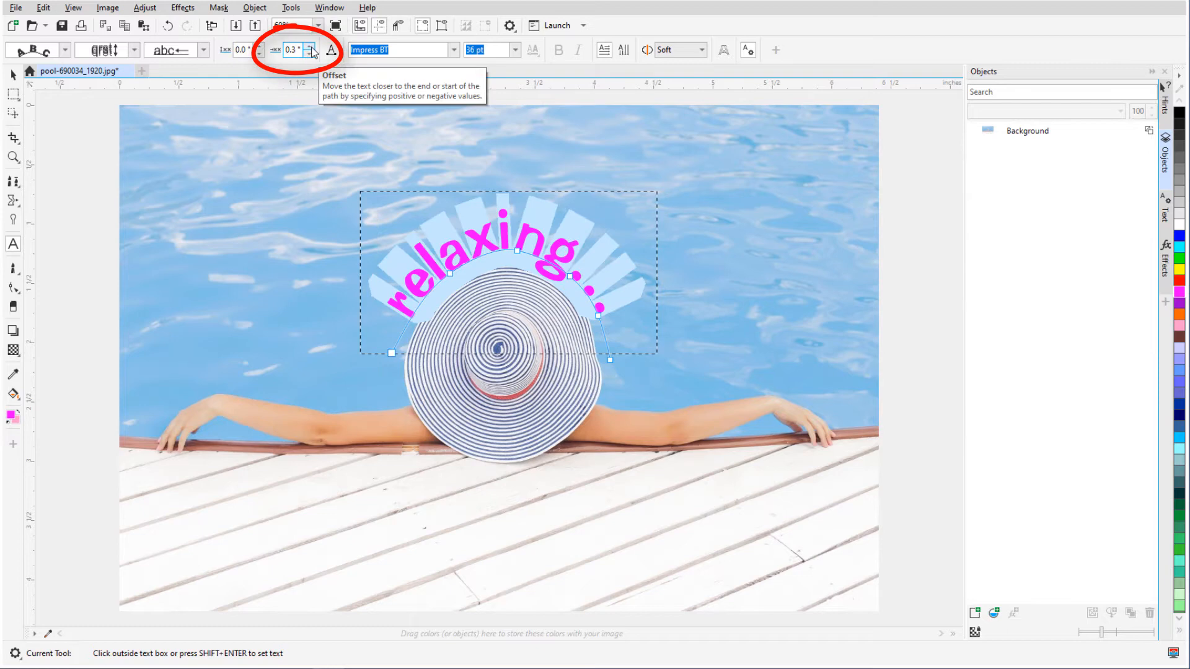
click(308, 45)
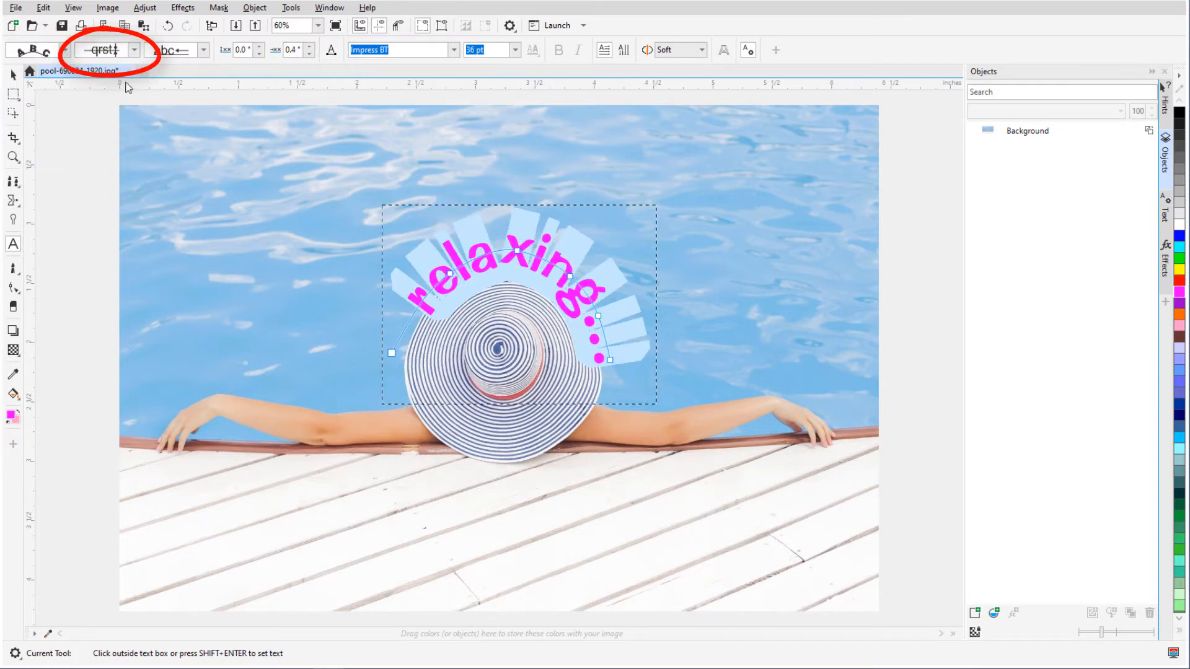
click(171, 50)
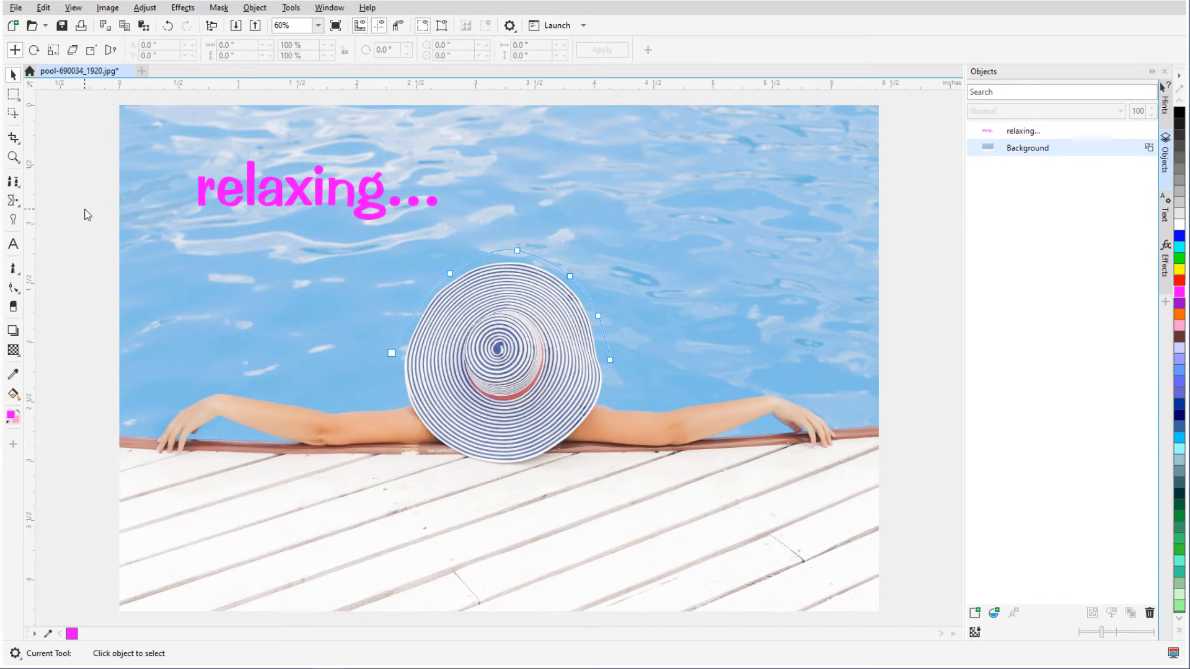
Select the relaxing... text object and fit it to the hat curve from the Object menu
click(303, 189)
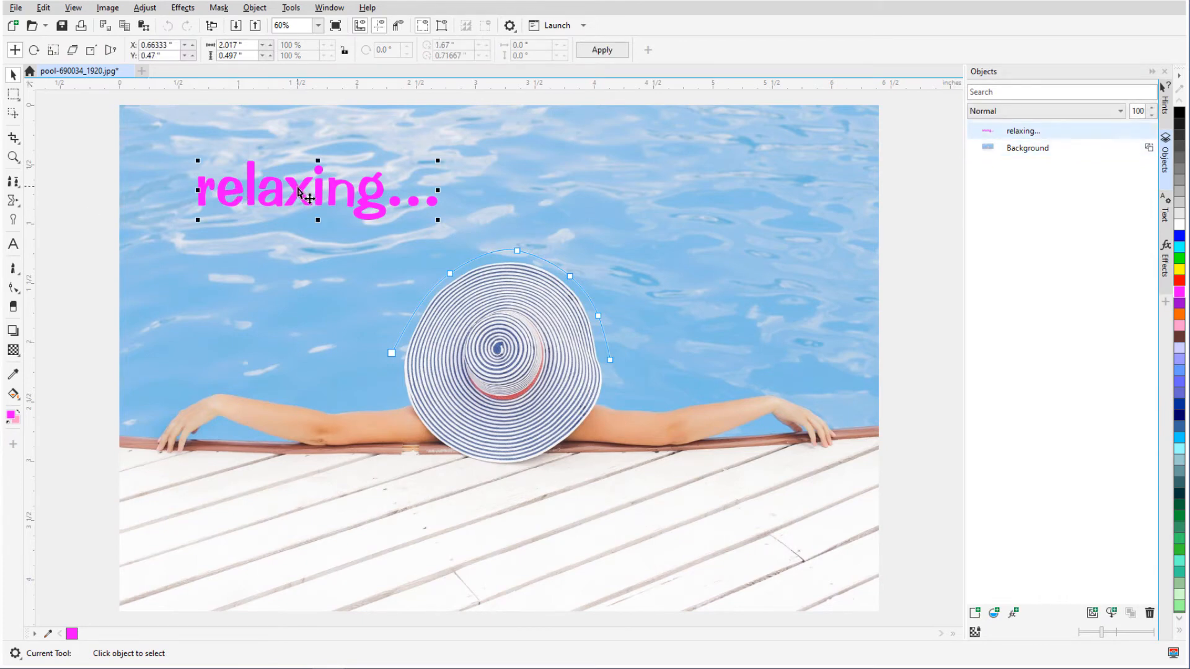
click(254, 7)
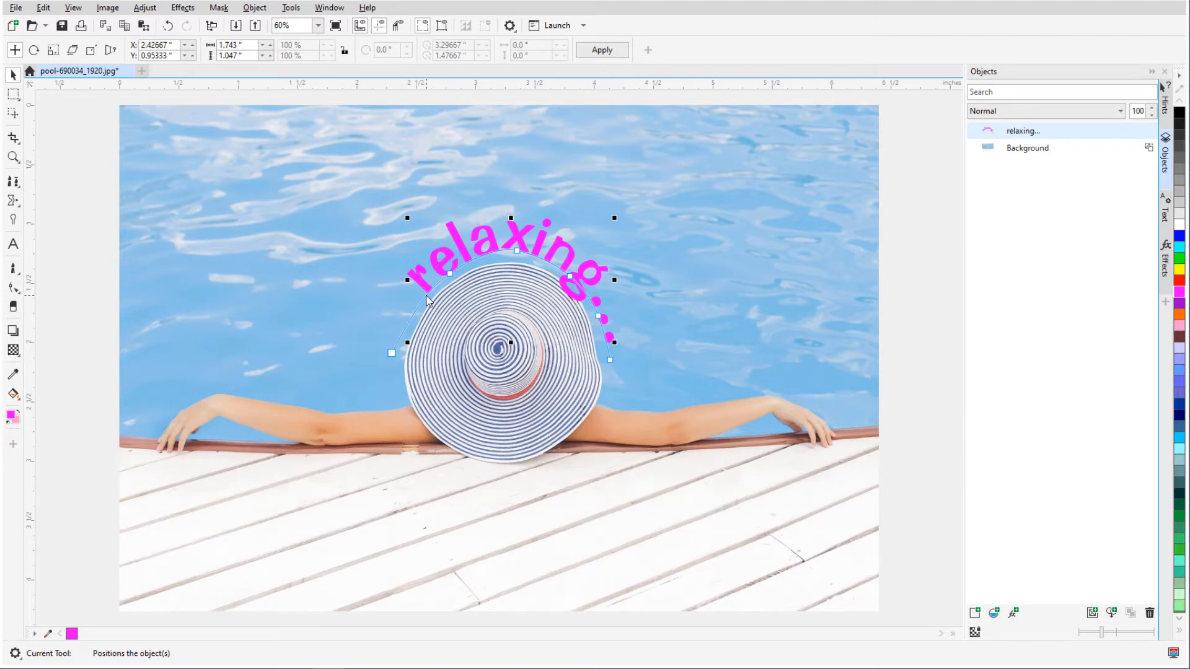
click(255, 7)
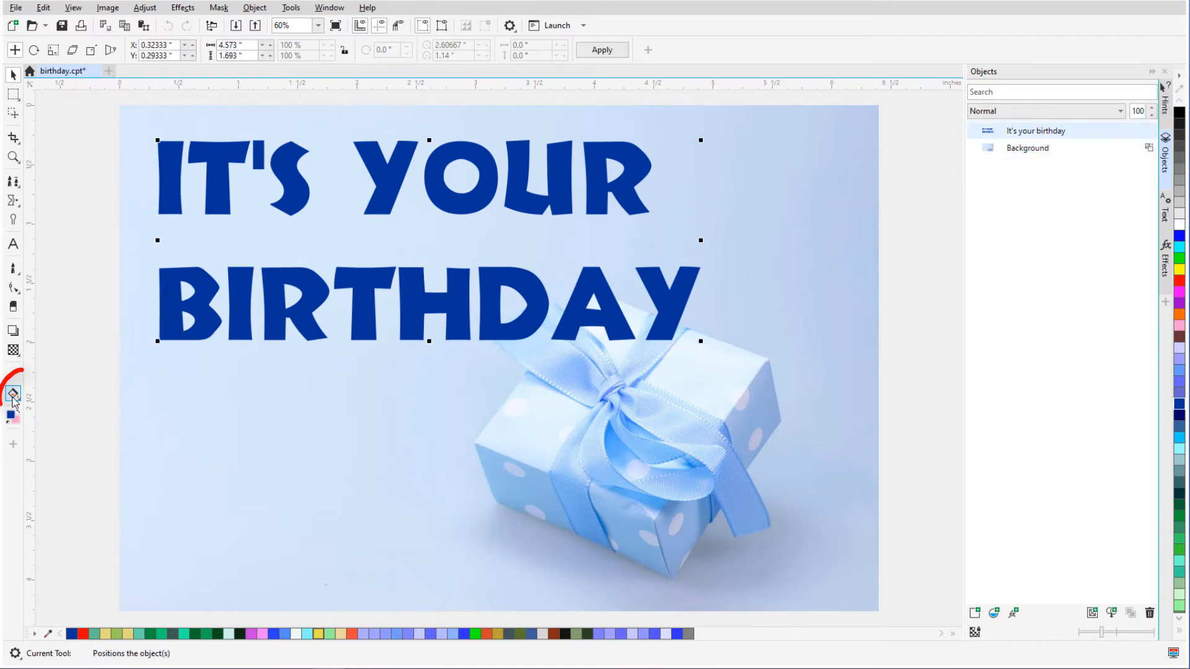
Fill individual BIRTHDAY letters with solid cyan, a ring pattern and photo bitmap textures
click(13, 394)
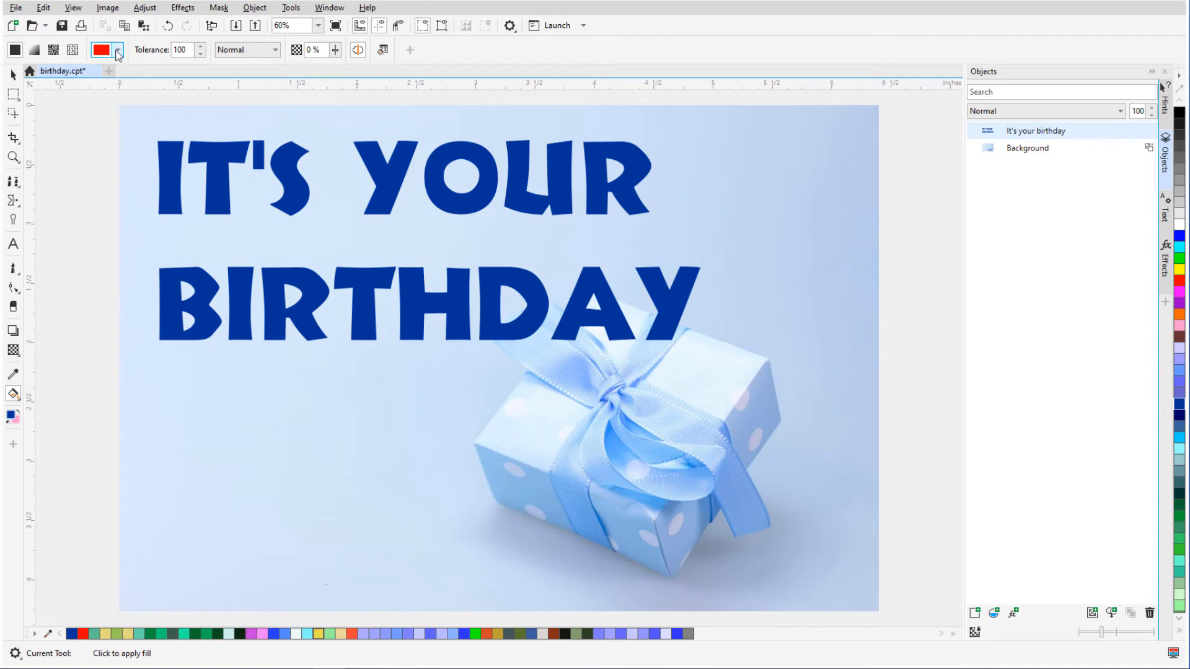
click(190, 308)
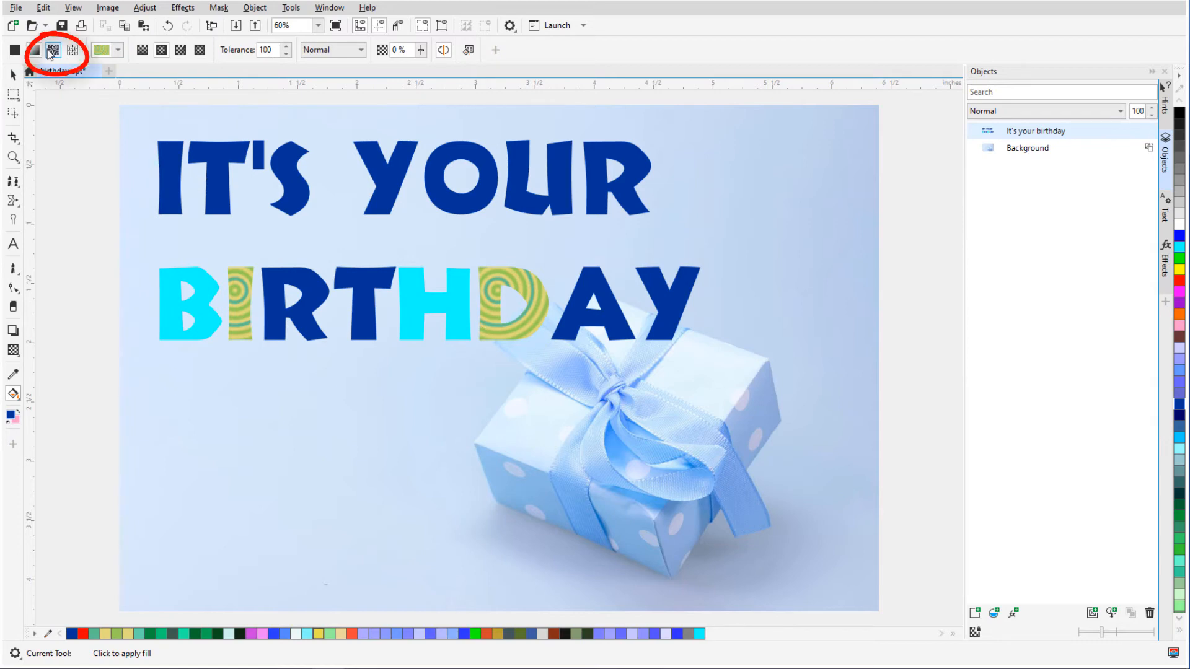
click(118, 49)
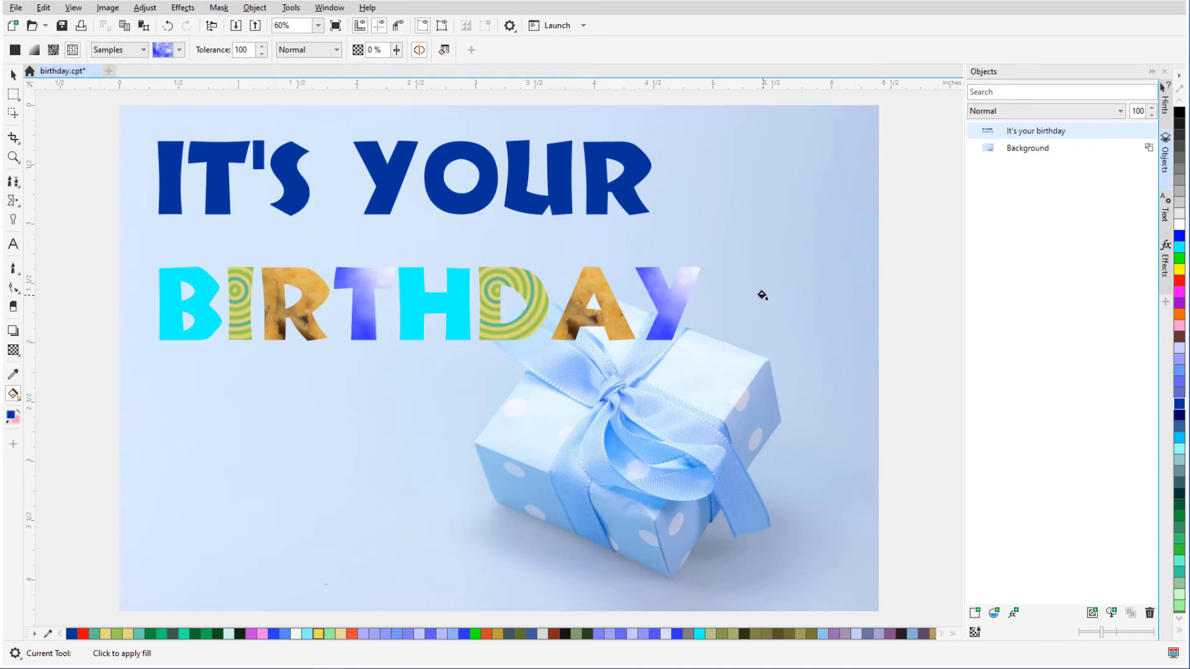
mouse_move(704, 295)
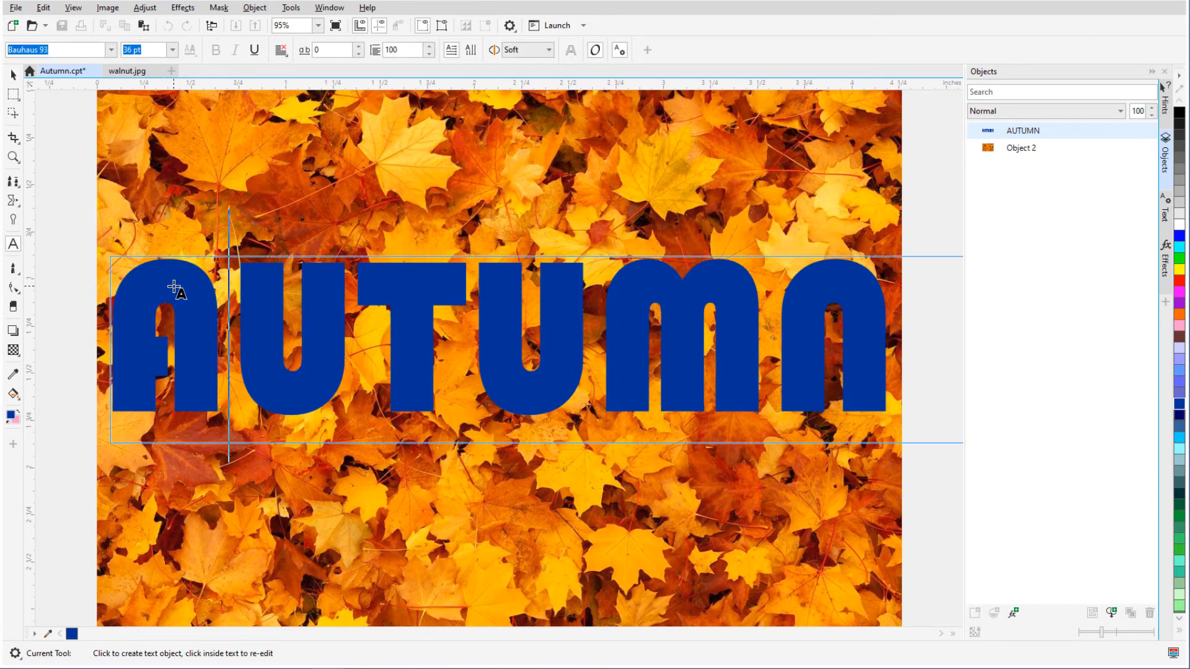
Mask the AUTUMN letters, invert the mask, and delete the leaf photo outside them
click(571, 50)
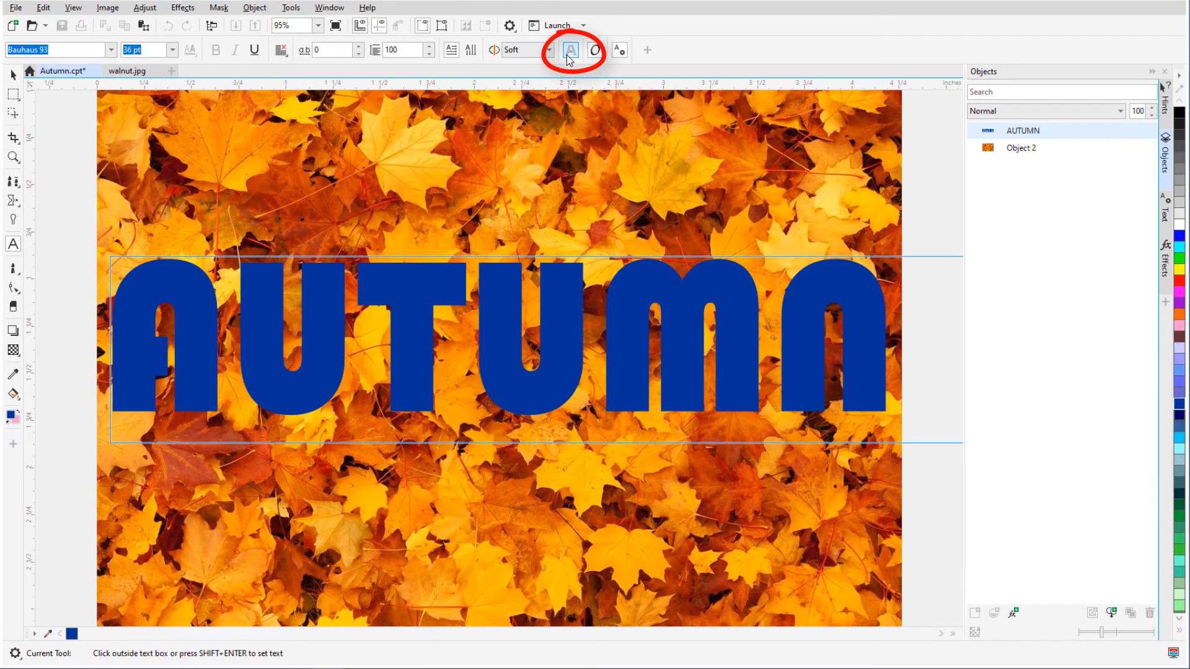
click(568, 50)
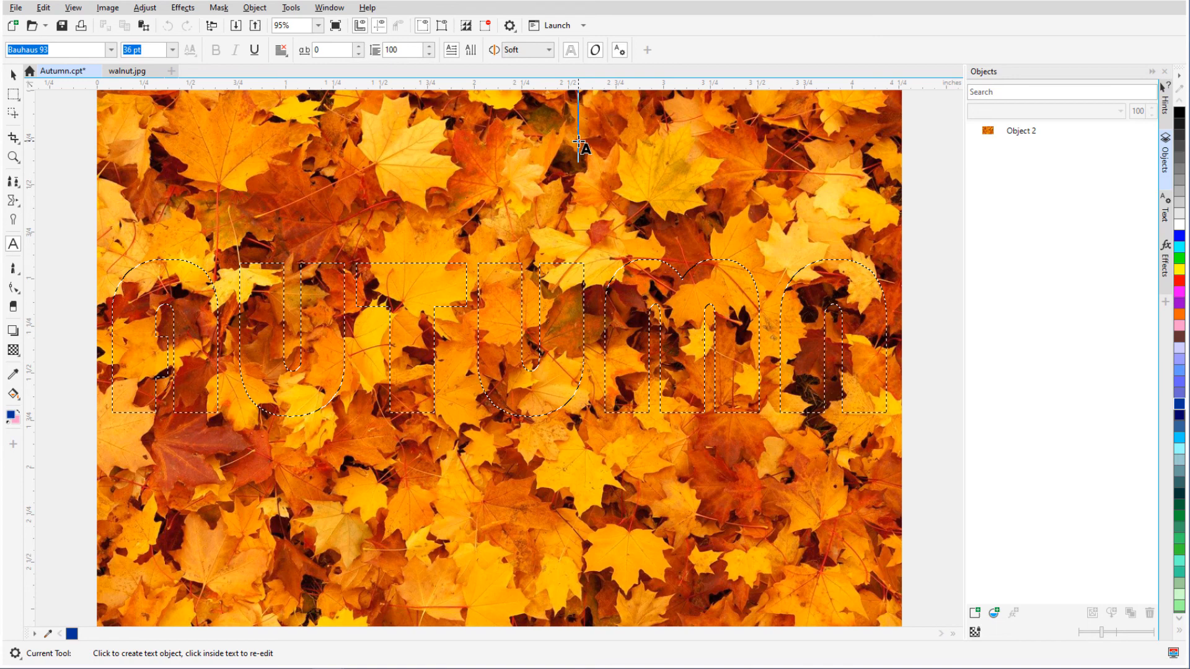
click(219, 7)
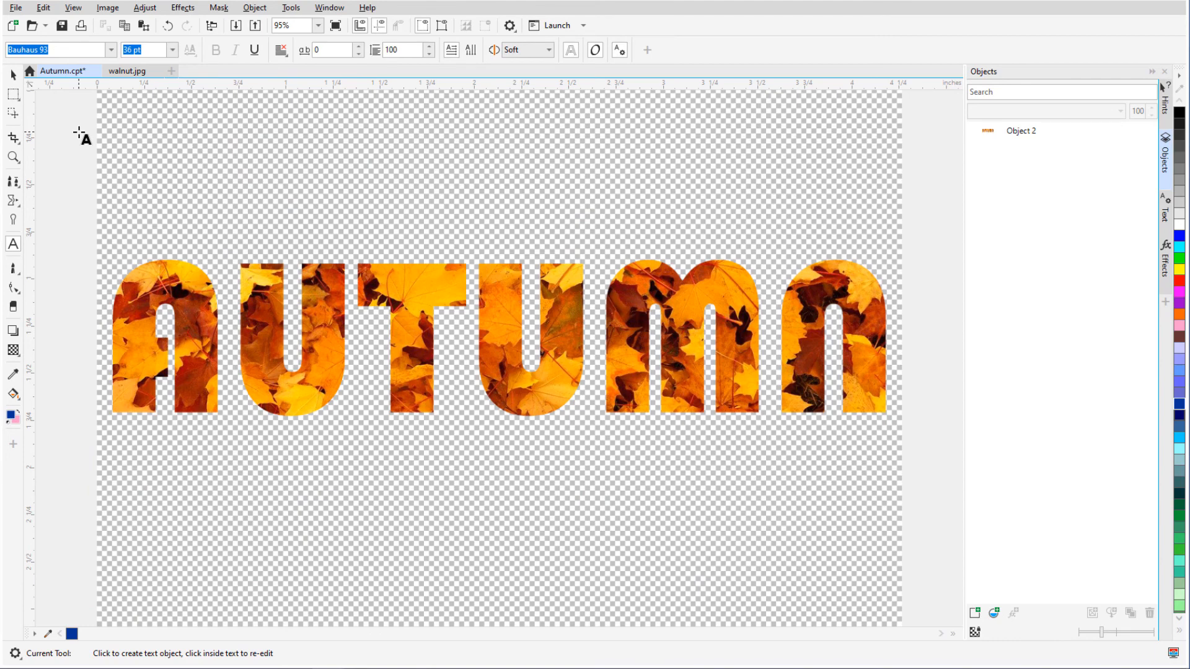
mouse_move(1020, 170)
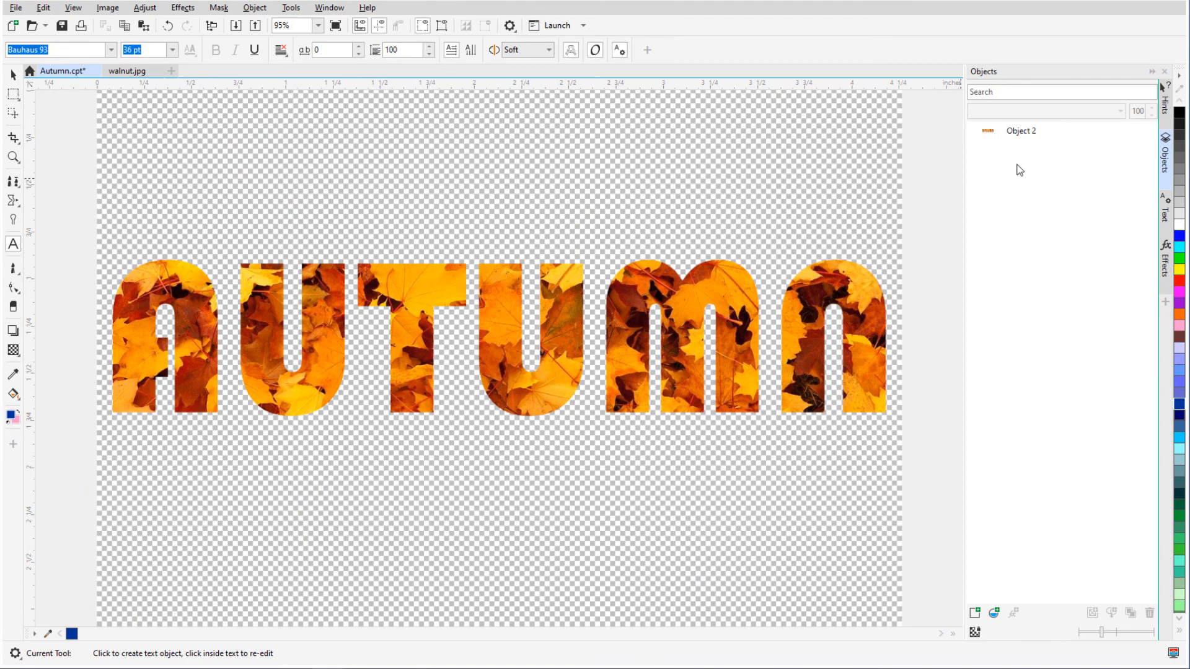